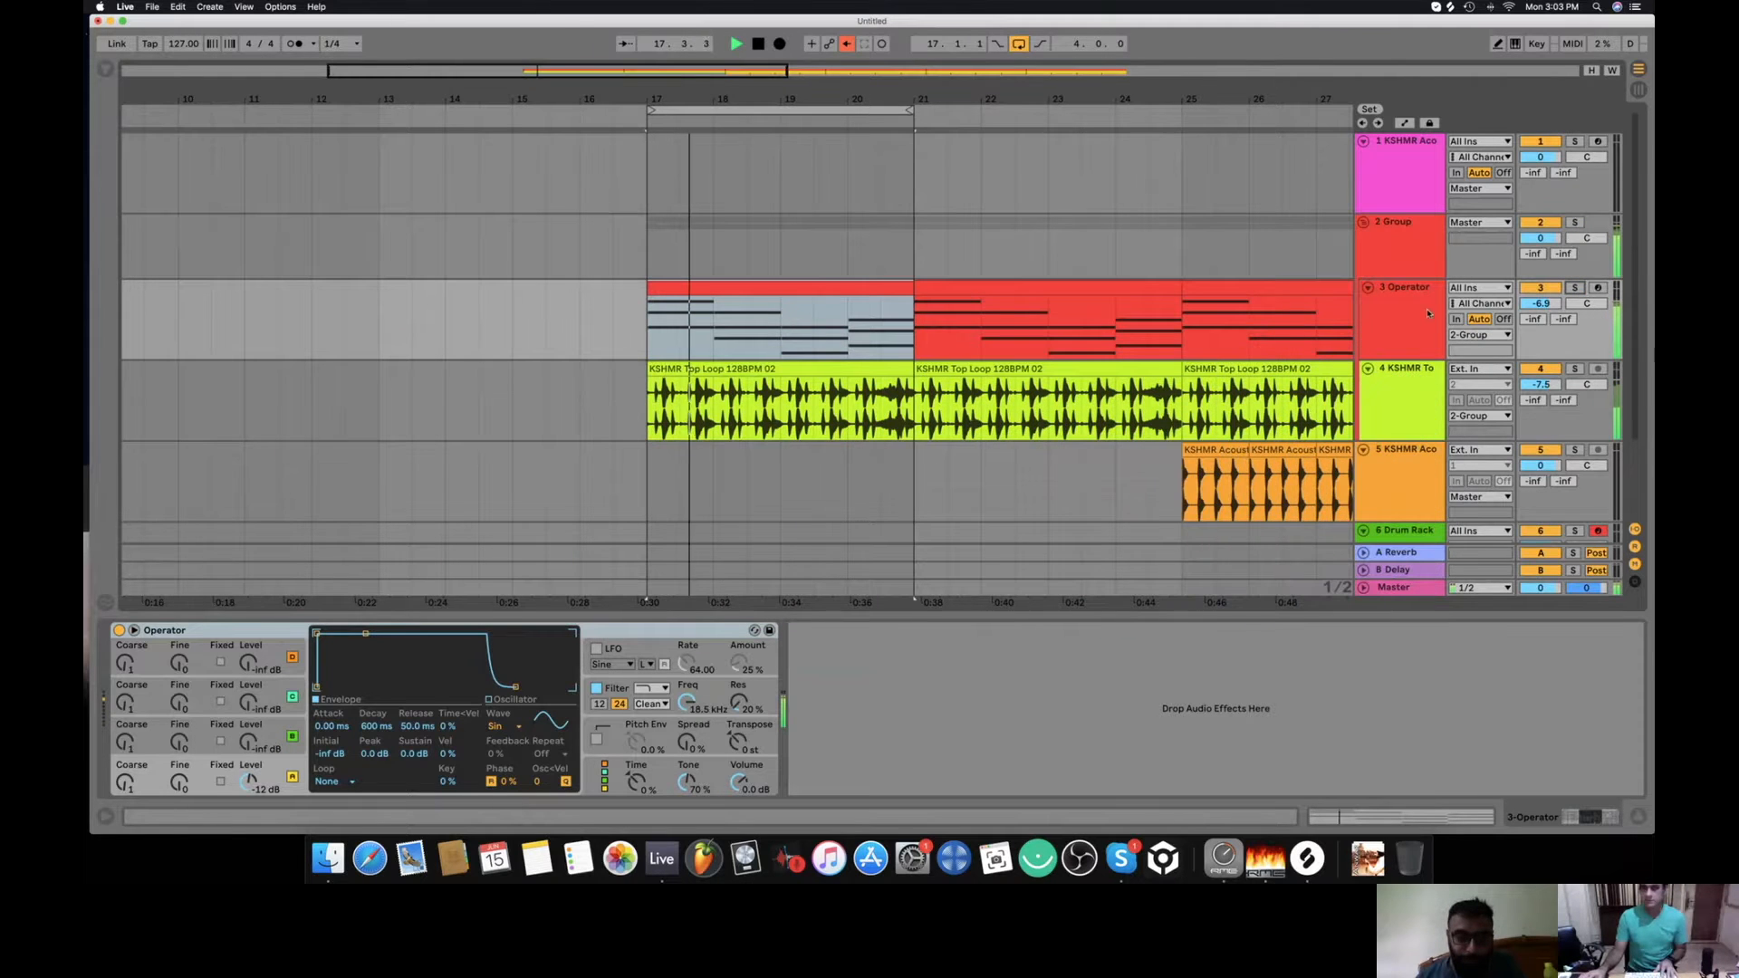
Open the Operator's hot-swap browser and expand Instruments > Piano & Keys
{"action": "left_click_drag", "start_coordinate": [1541, 385], "coordinate": [1541, 400]}
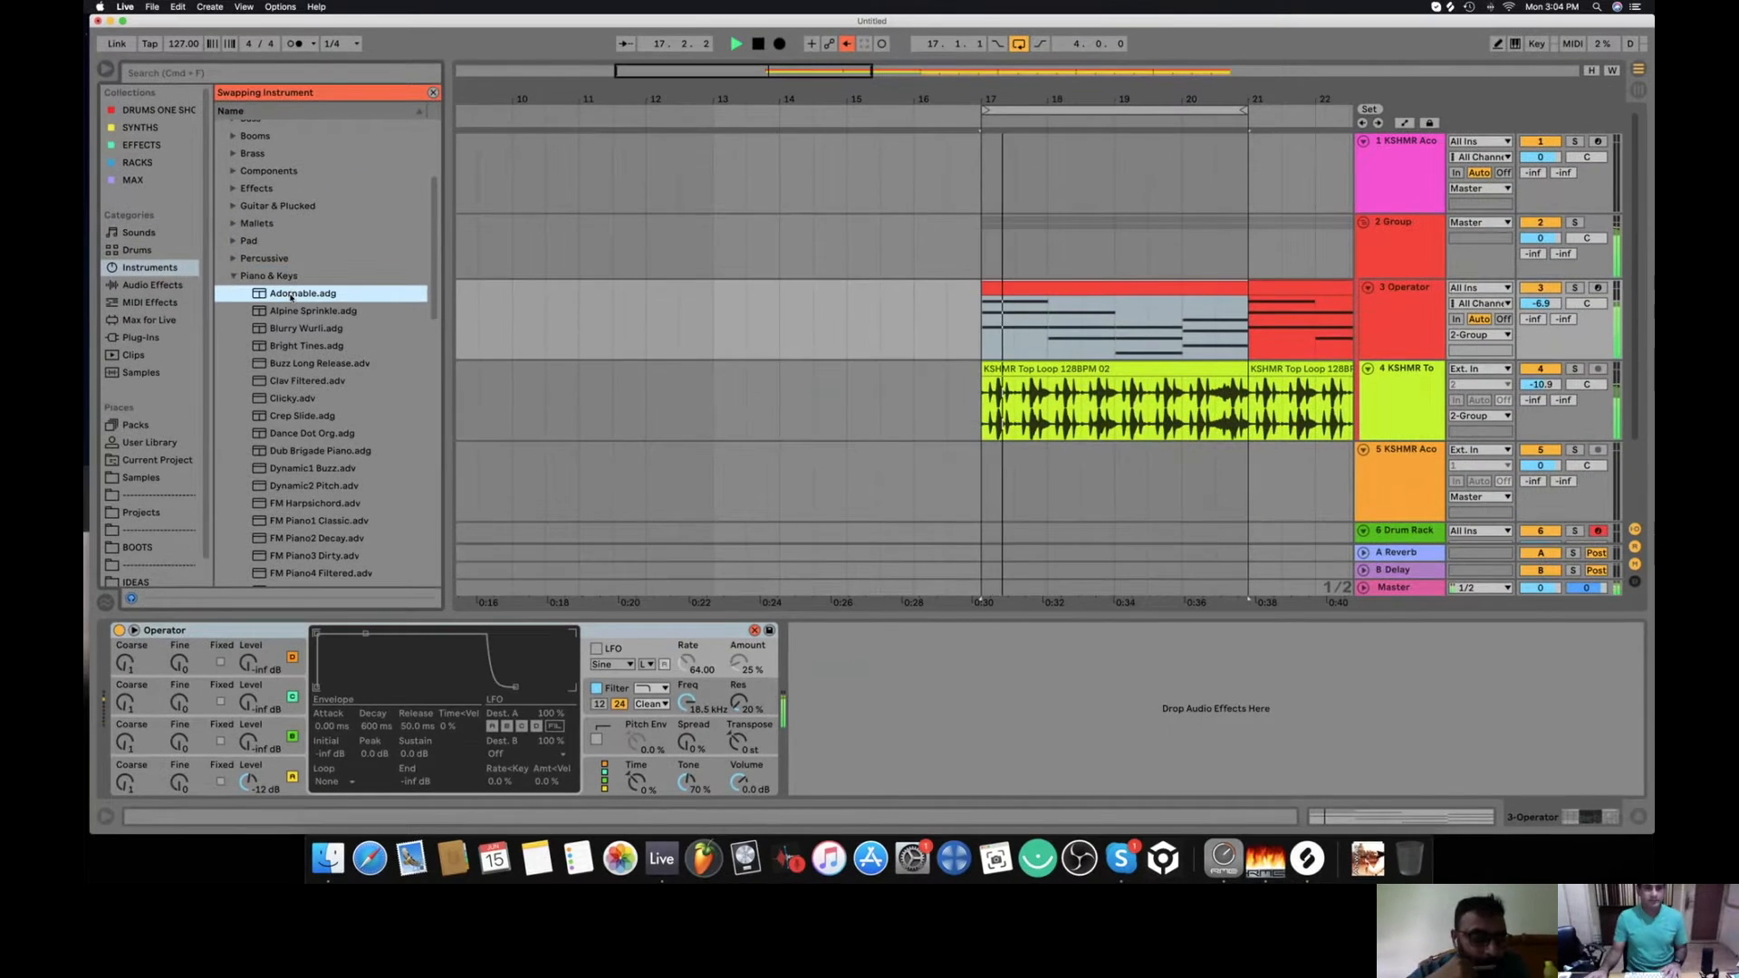
Load Adornable, then Alpine Sprinkle, then Dance Dot Org onto track 3
{"action": "double_click", "coordinate": [301, 293]}
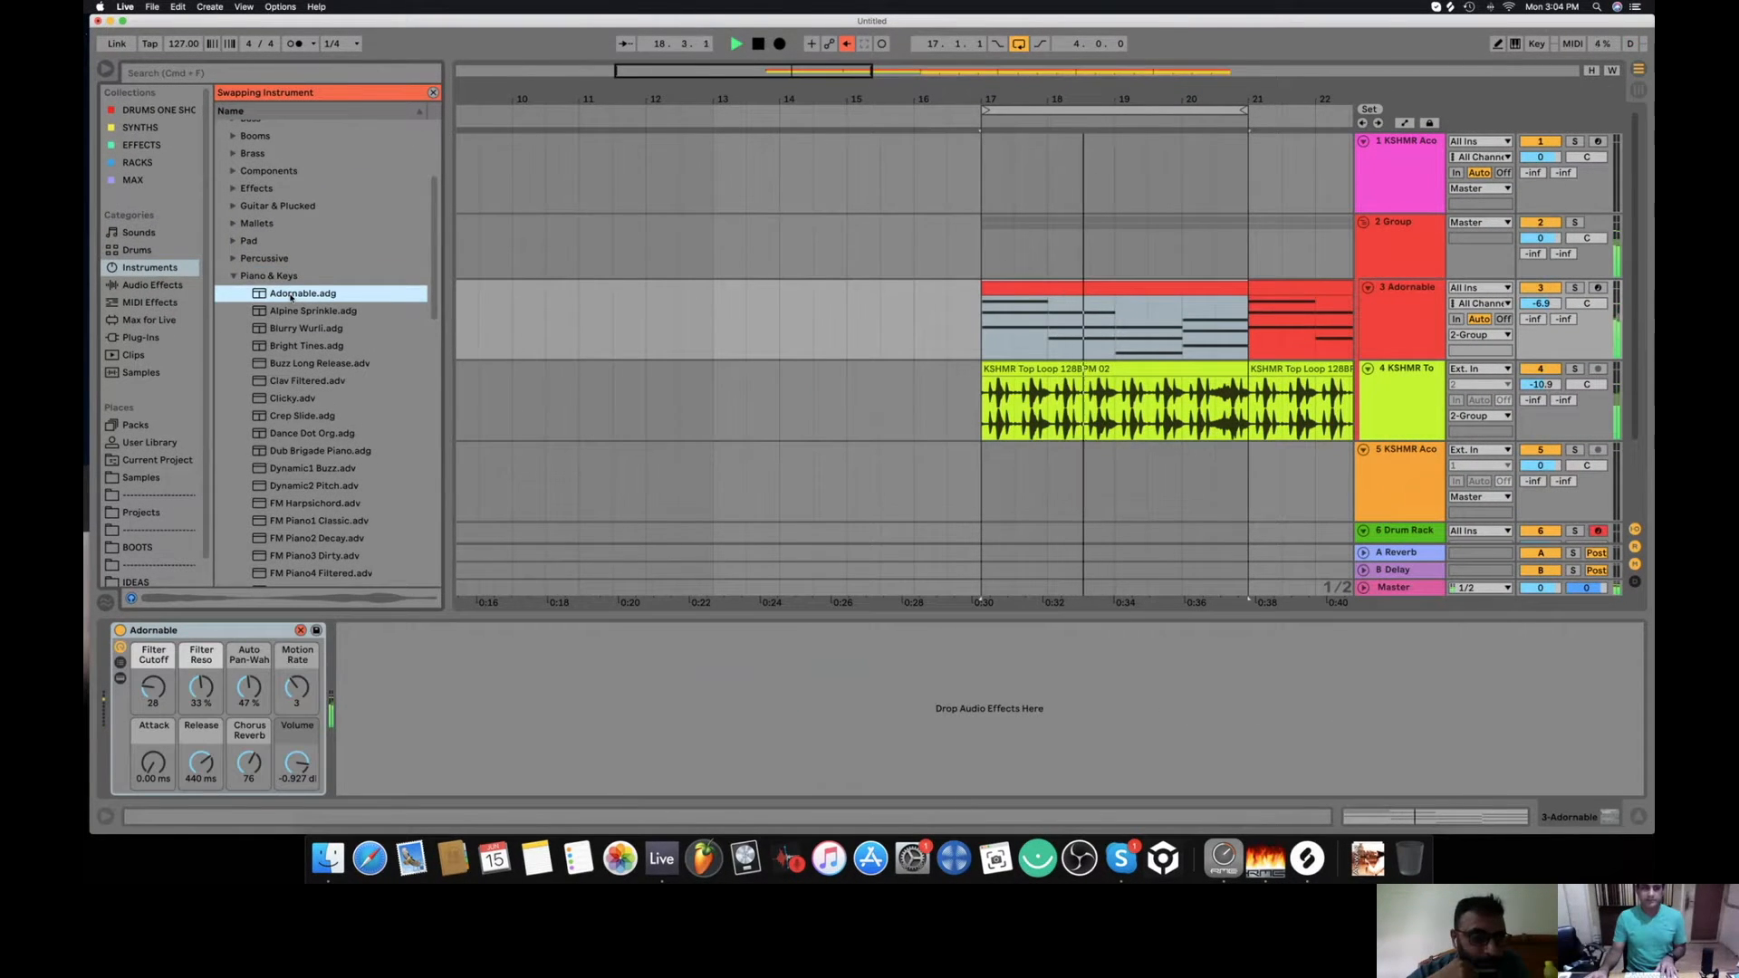
{"action": "left_click", "coordinate": [315, 311]}
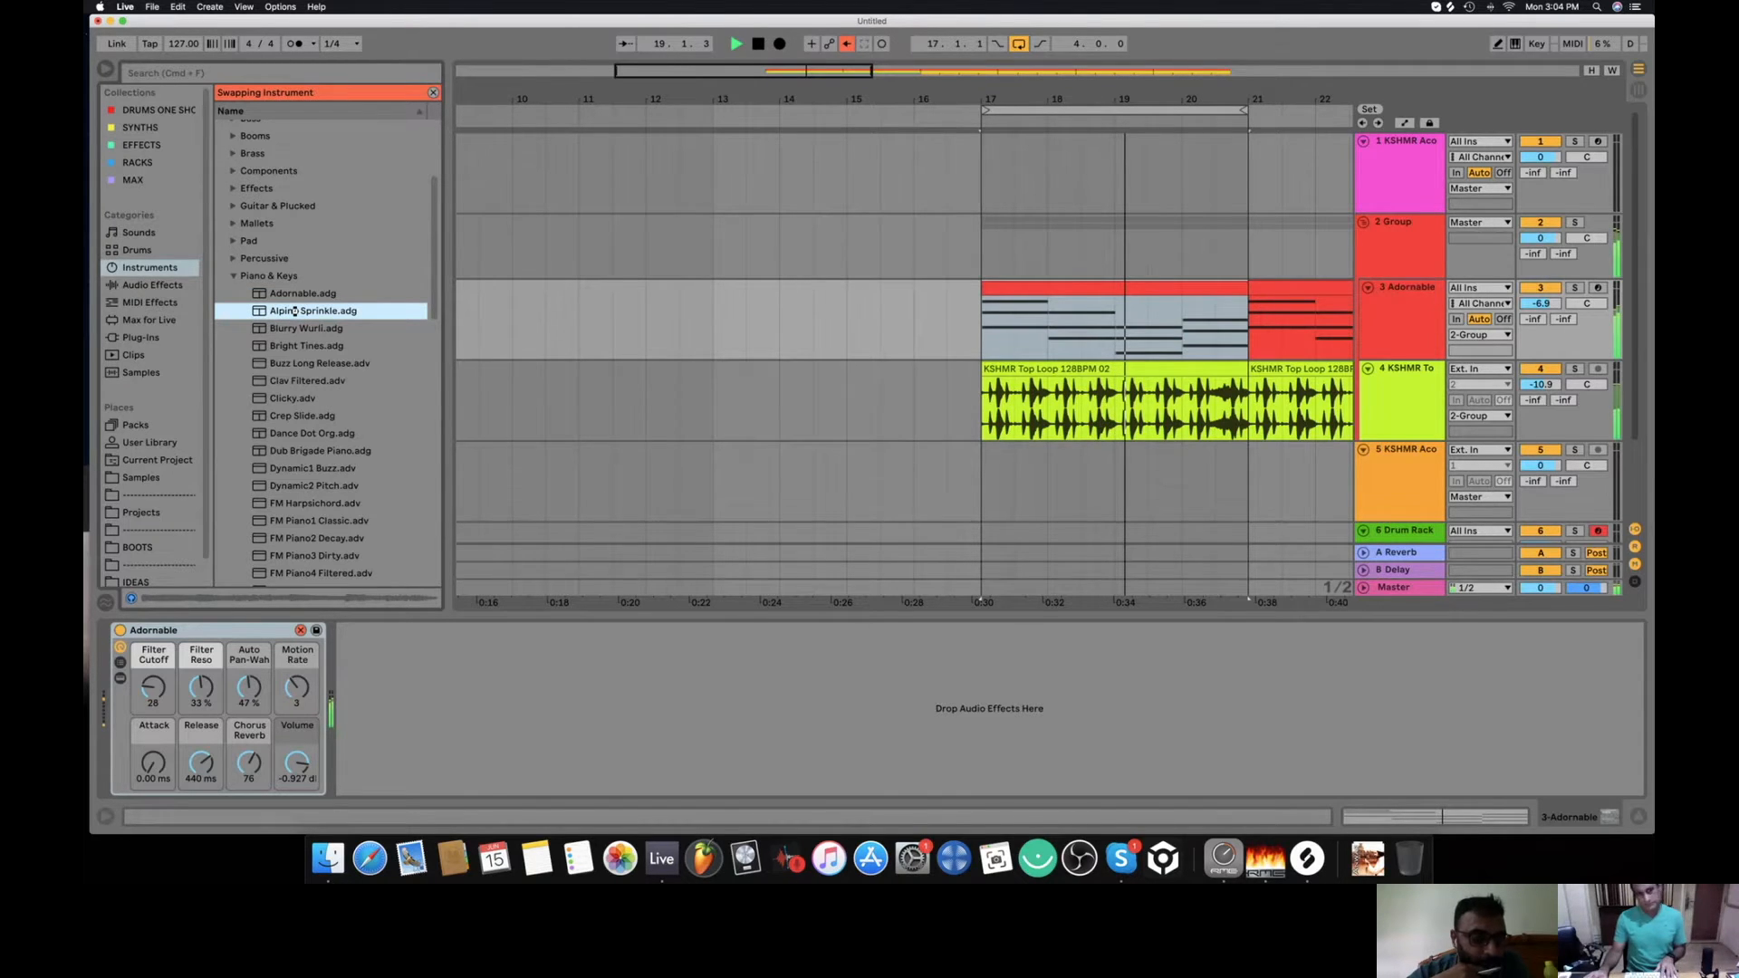
{"action": "double_click", "coordinate": [315, 309]}
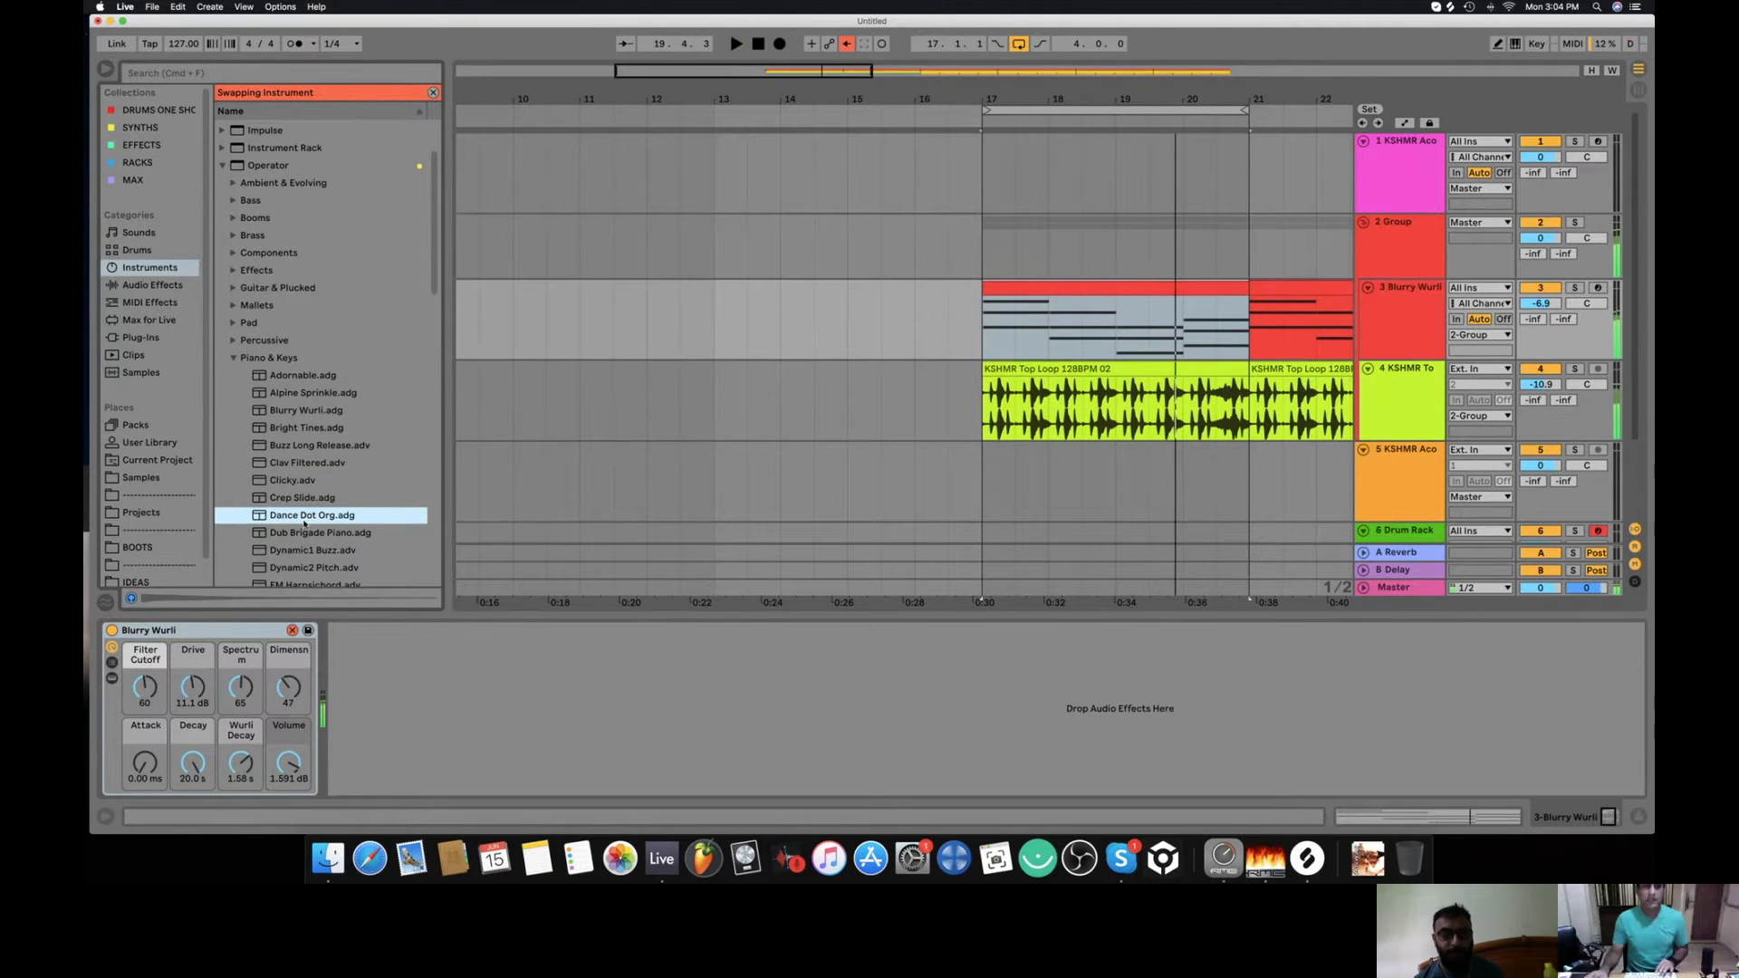
{"action": "double_click", "coordinate": [312, 515]}
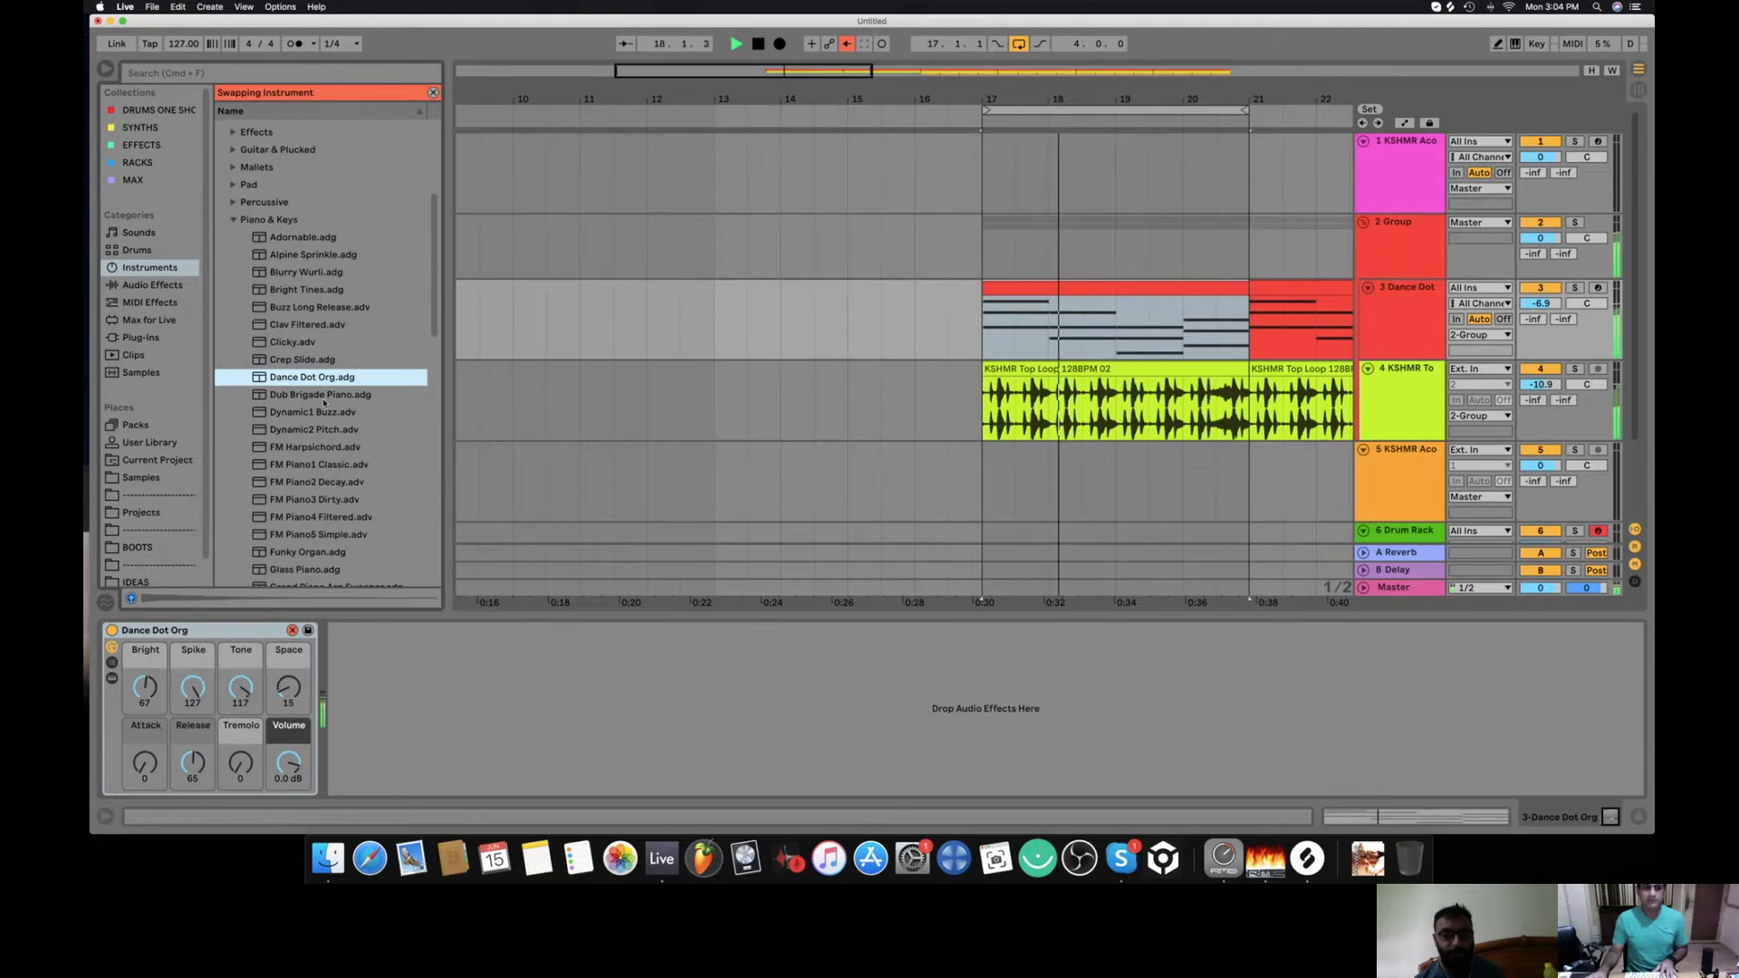
{"action": "left_click", "coordinate": [315, 412]}
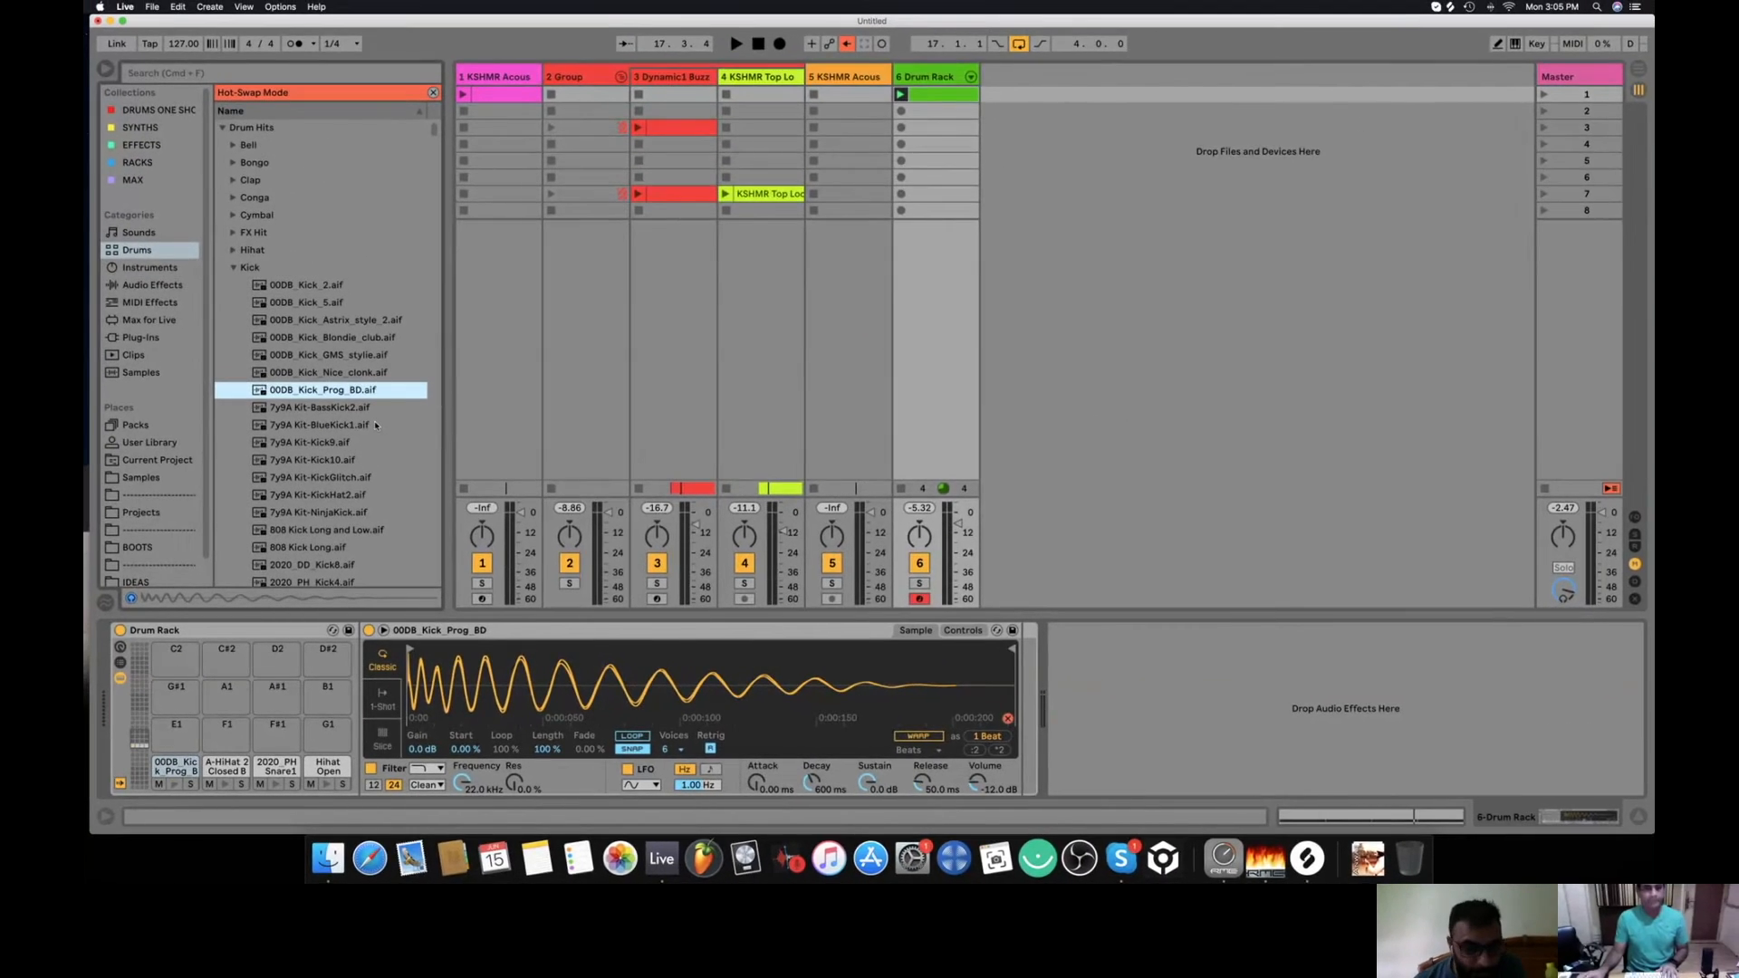
Hot-swap 00DB_Kick_Prog_BD.aif from Drums > Kick onto the Drum Rack's first pad
{"action": "left_click", "coordinate": [319, 406]}
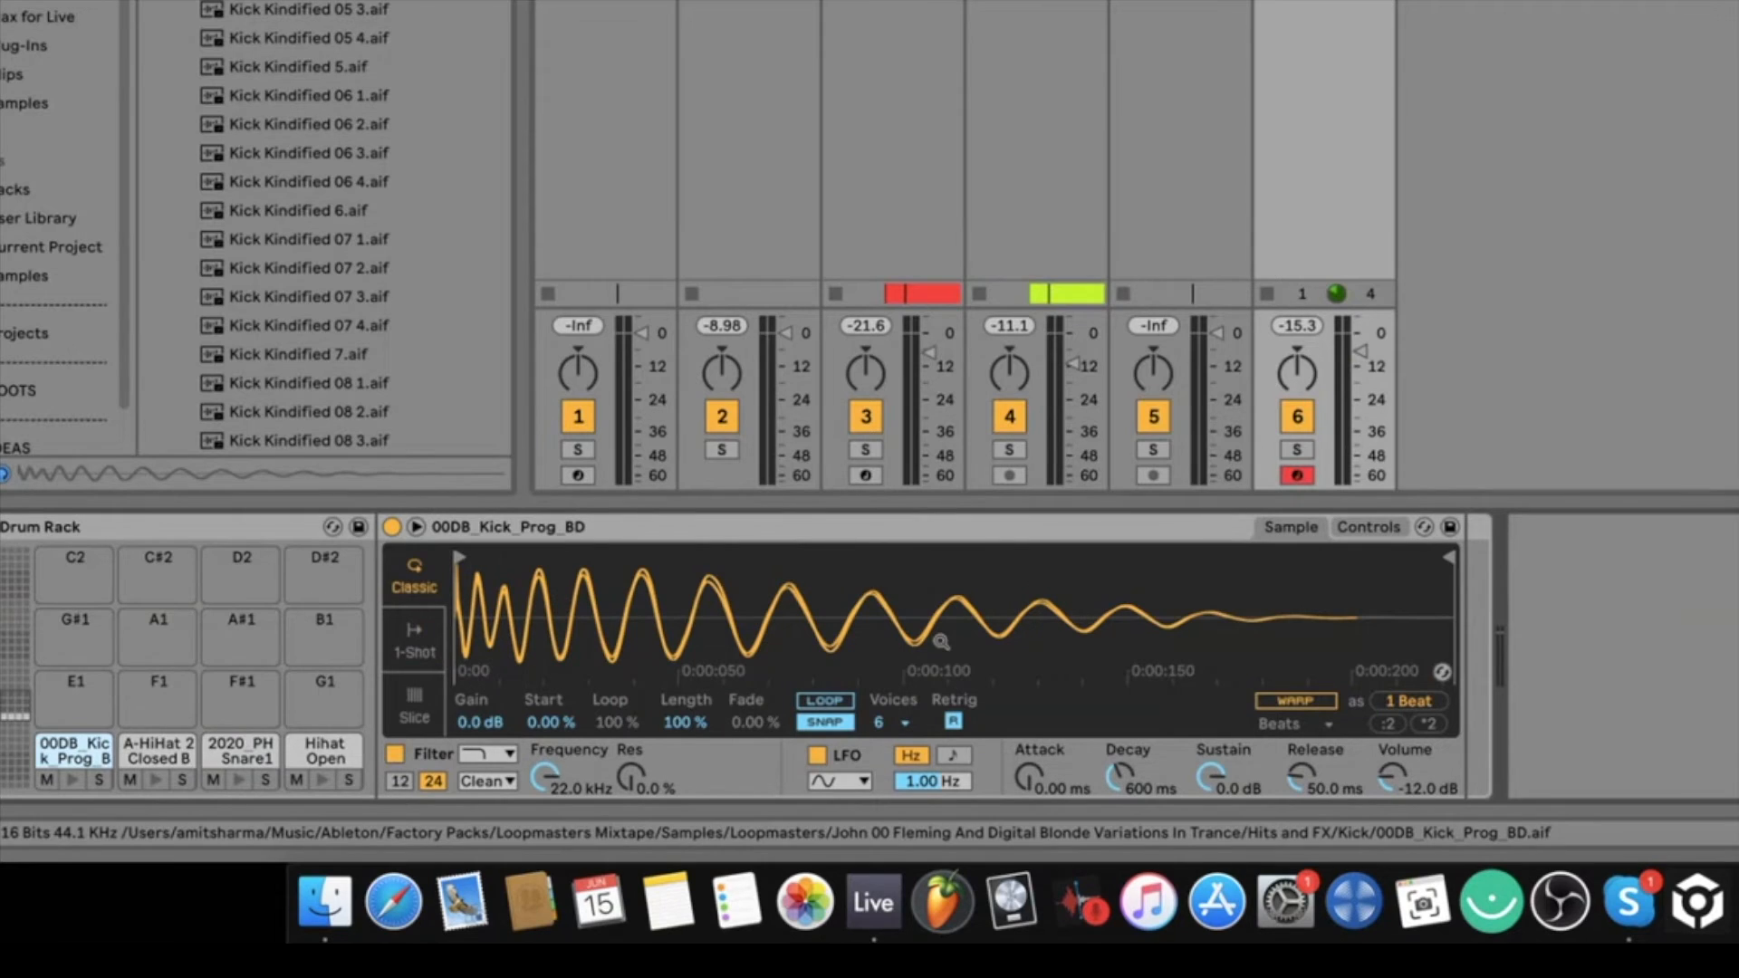
{"action": "mouse_move", "coordinate": [158, 682]}
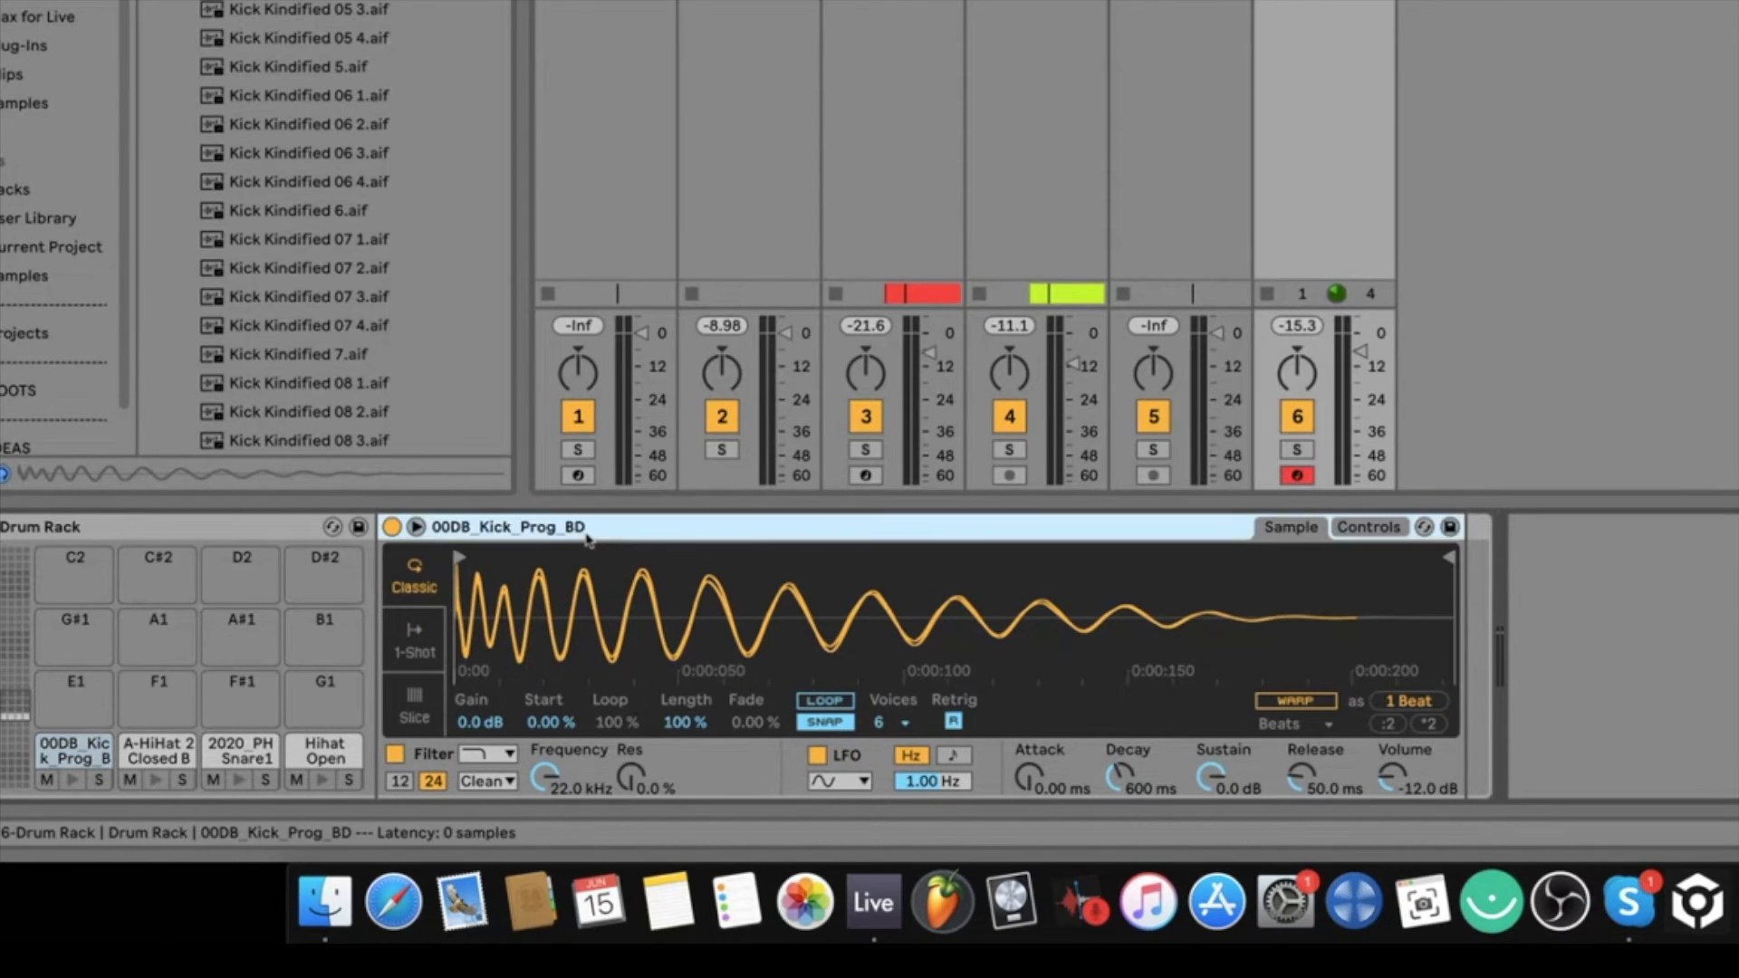
{"action": "mouse_move", "coordinate": [1153, 524]}
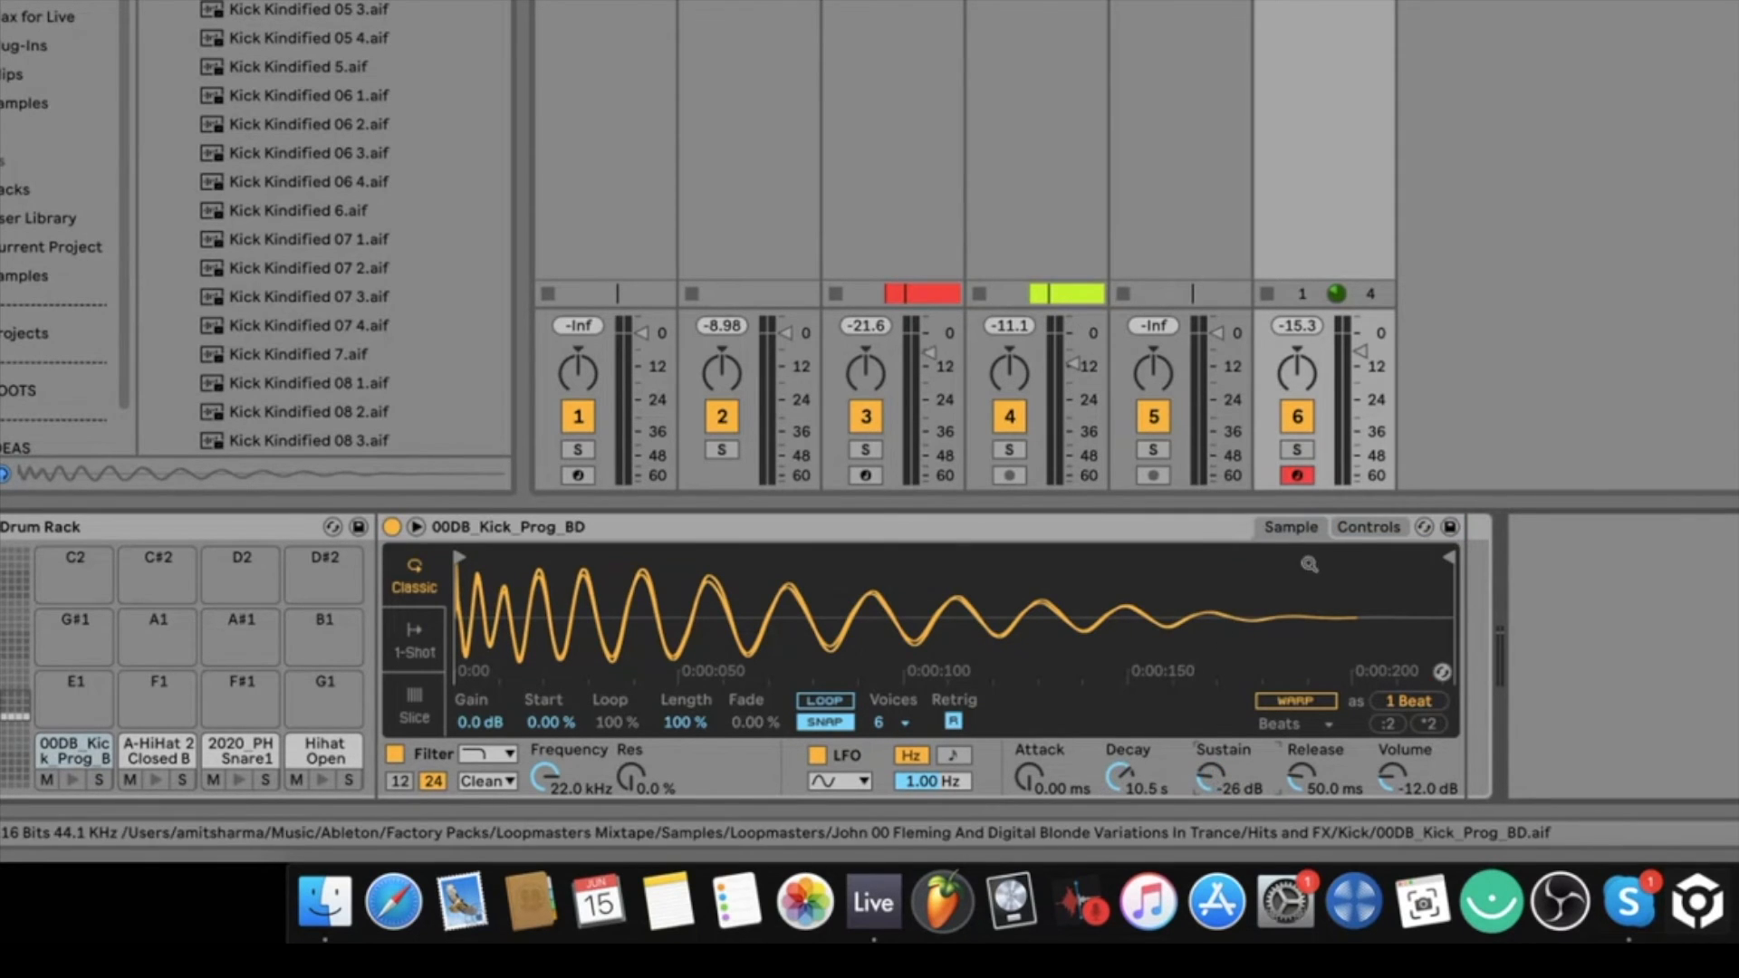
Set the kick's decay to 3.32 s, sustain 0 dB, and filter cutoff to 968 Hz
{"action": "left_click", "coordinate": [1368, 528]}
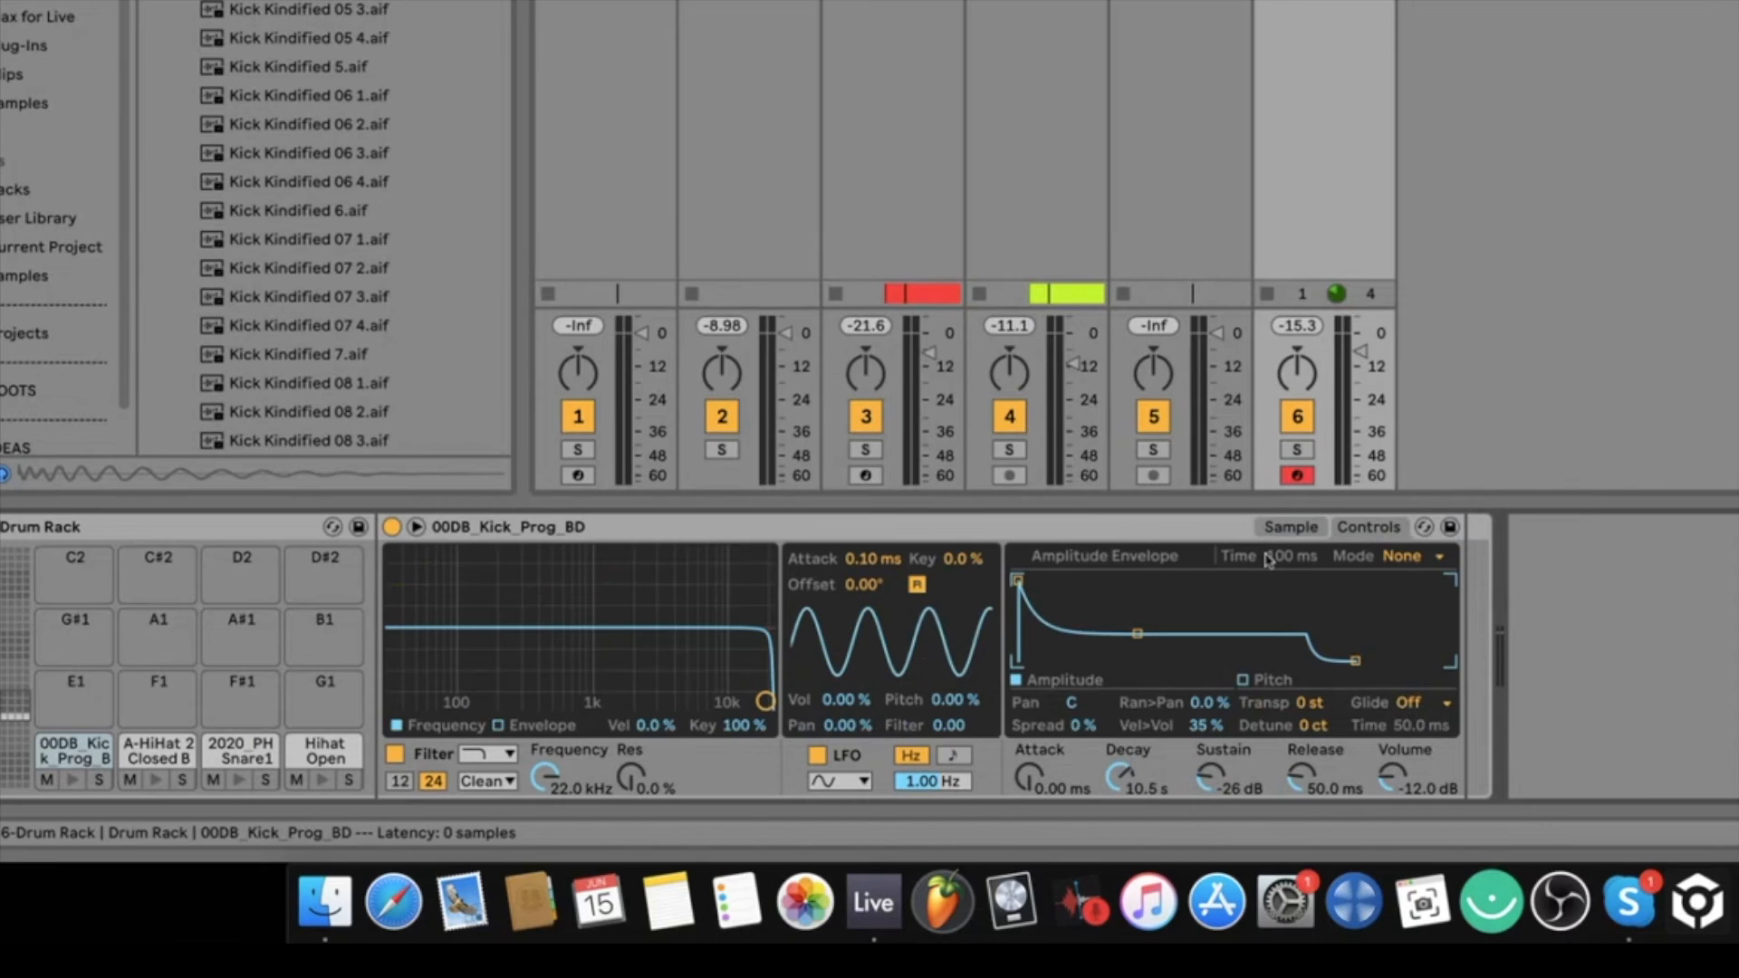
{"action": "left_click_drag", "start_coordinate": [1137, 632], "coordinate": [1123, 580]}
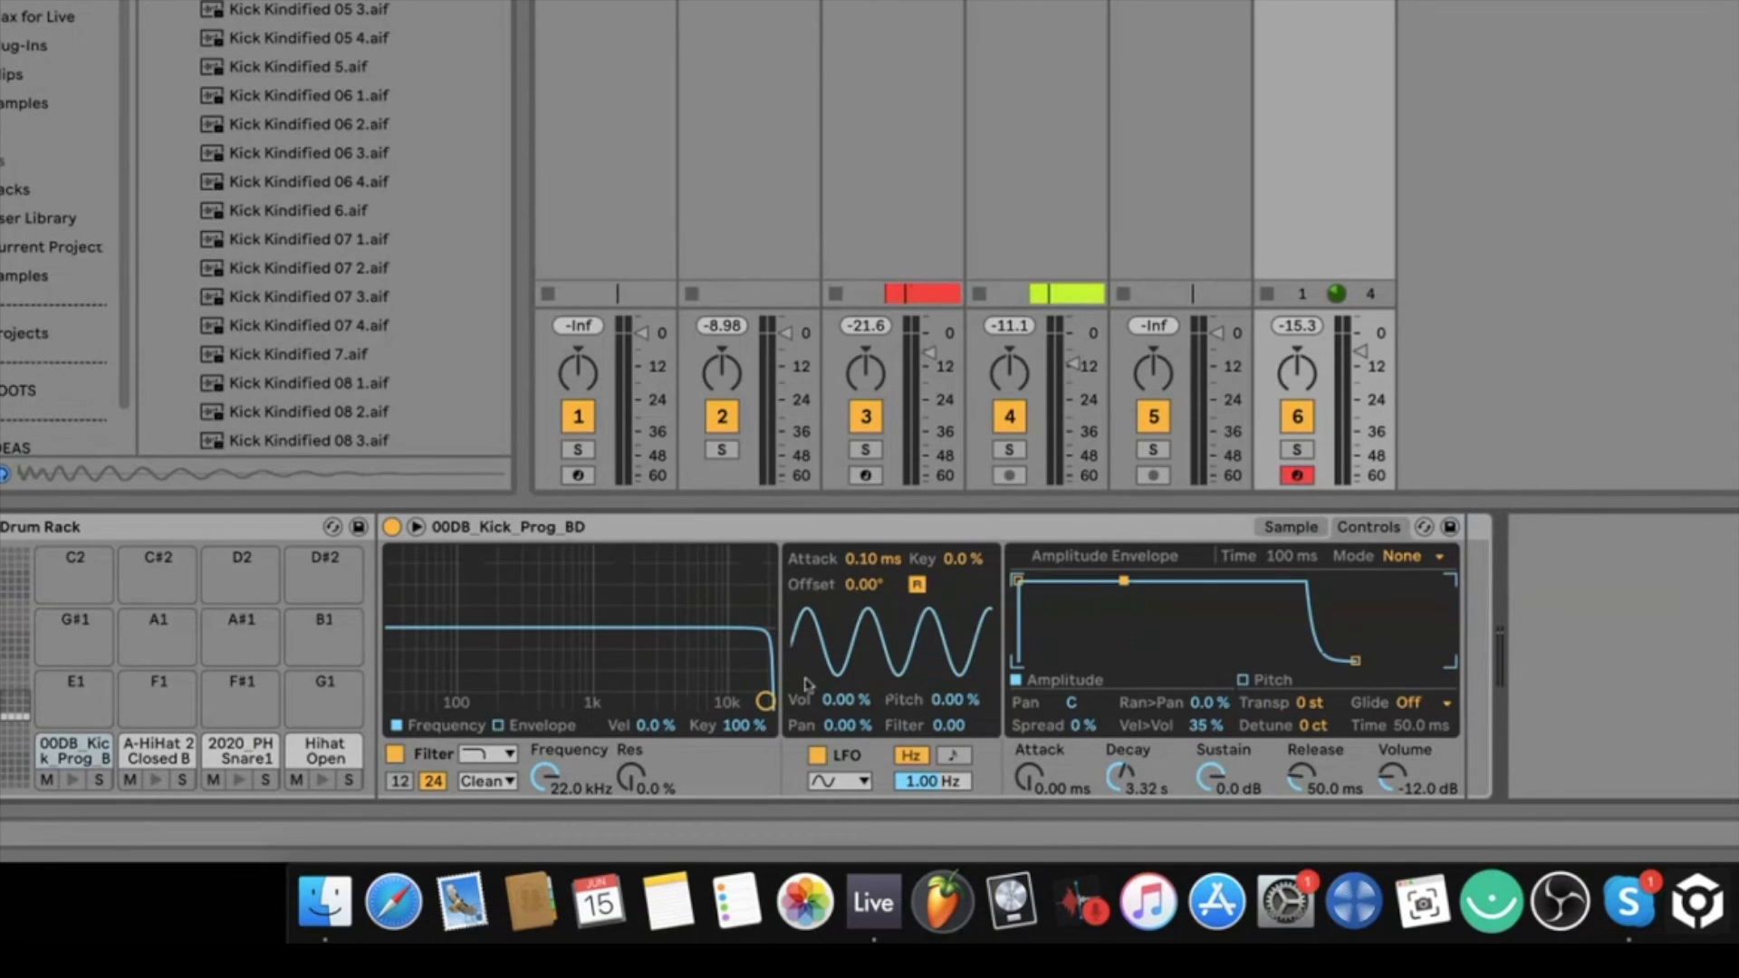
{"action": "left_click_drag", "start_coordinate": [763, 702], "coordinate": [602, 685]}
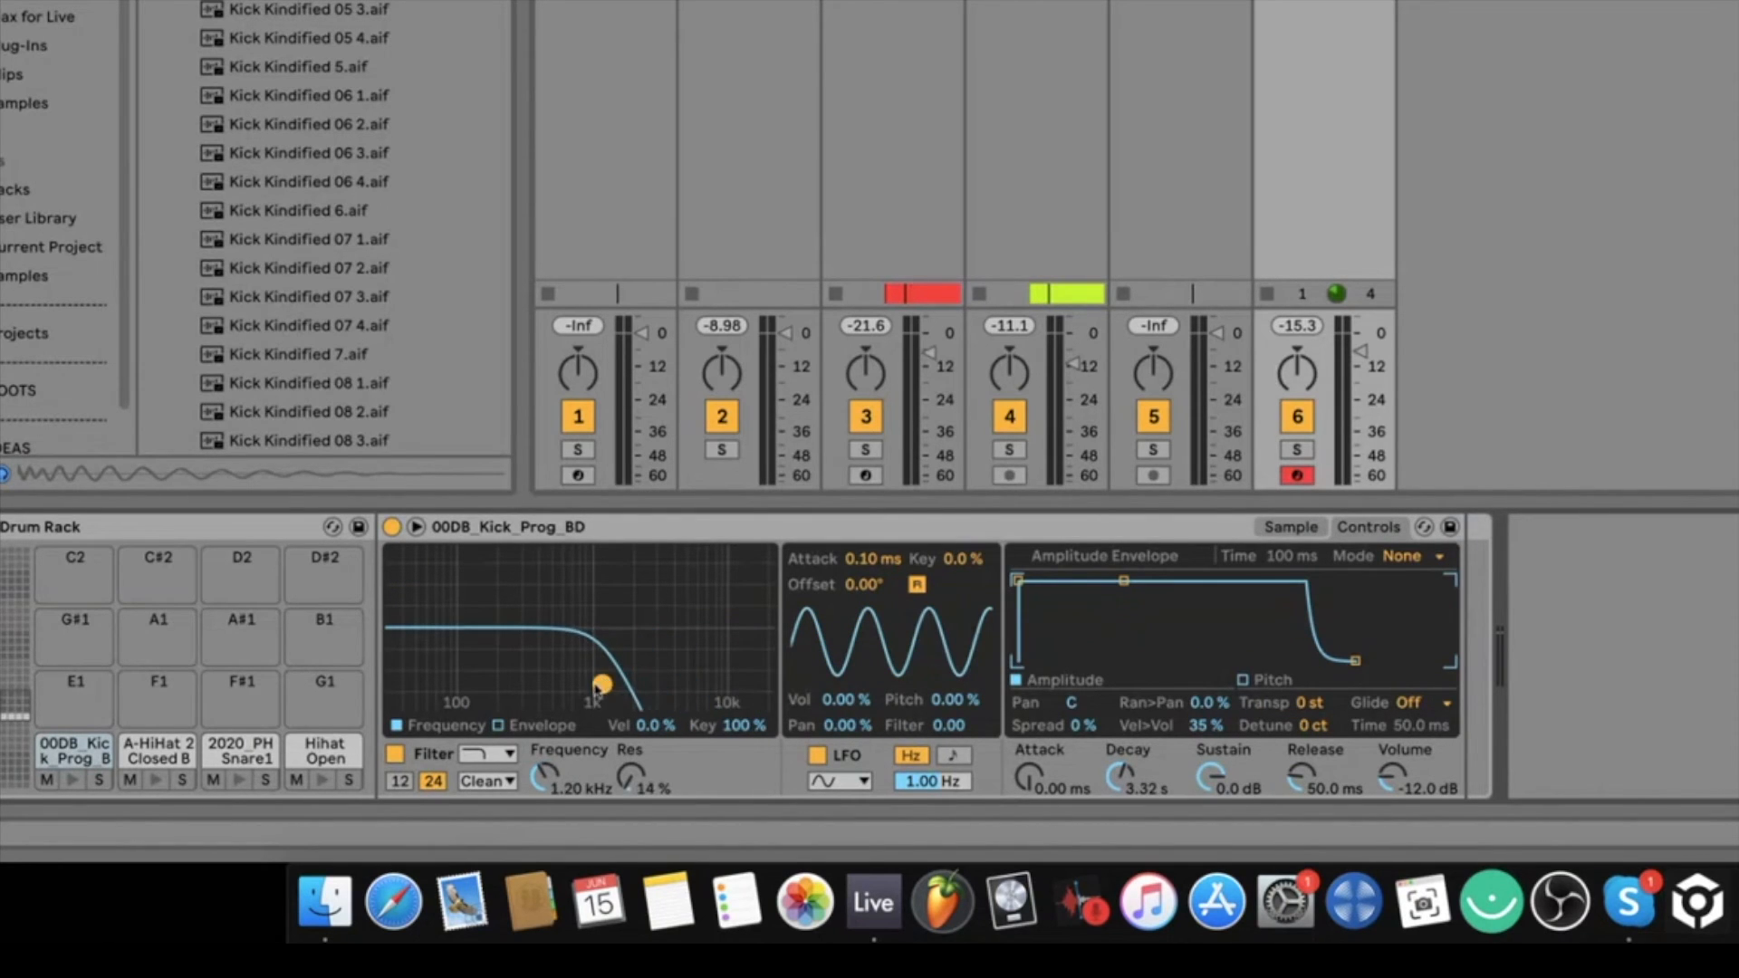
{"action": "left_click", "coordinate": [1290, 527]}
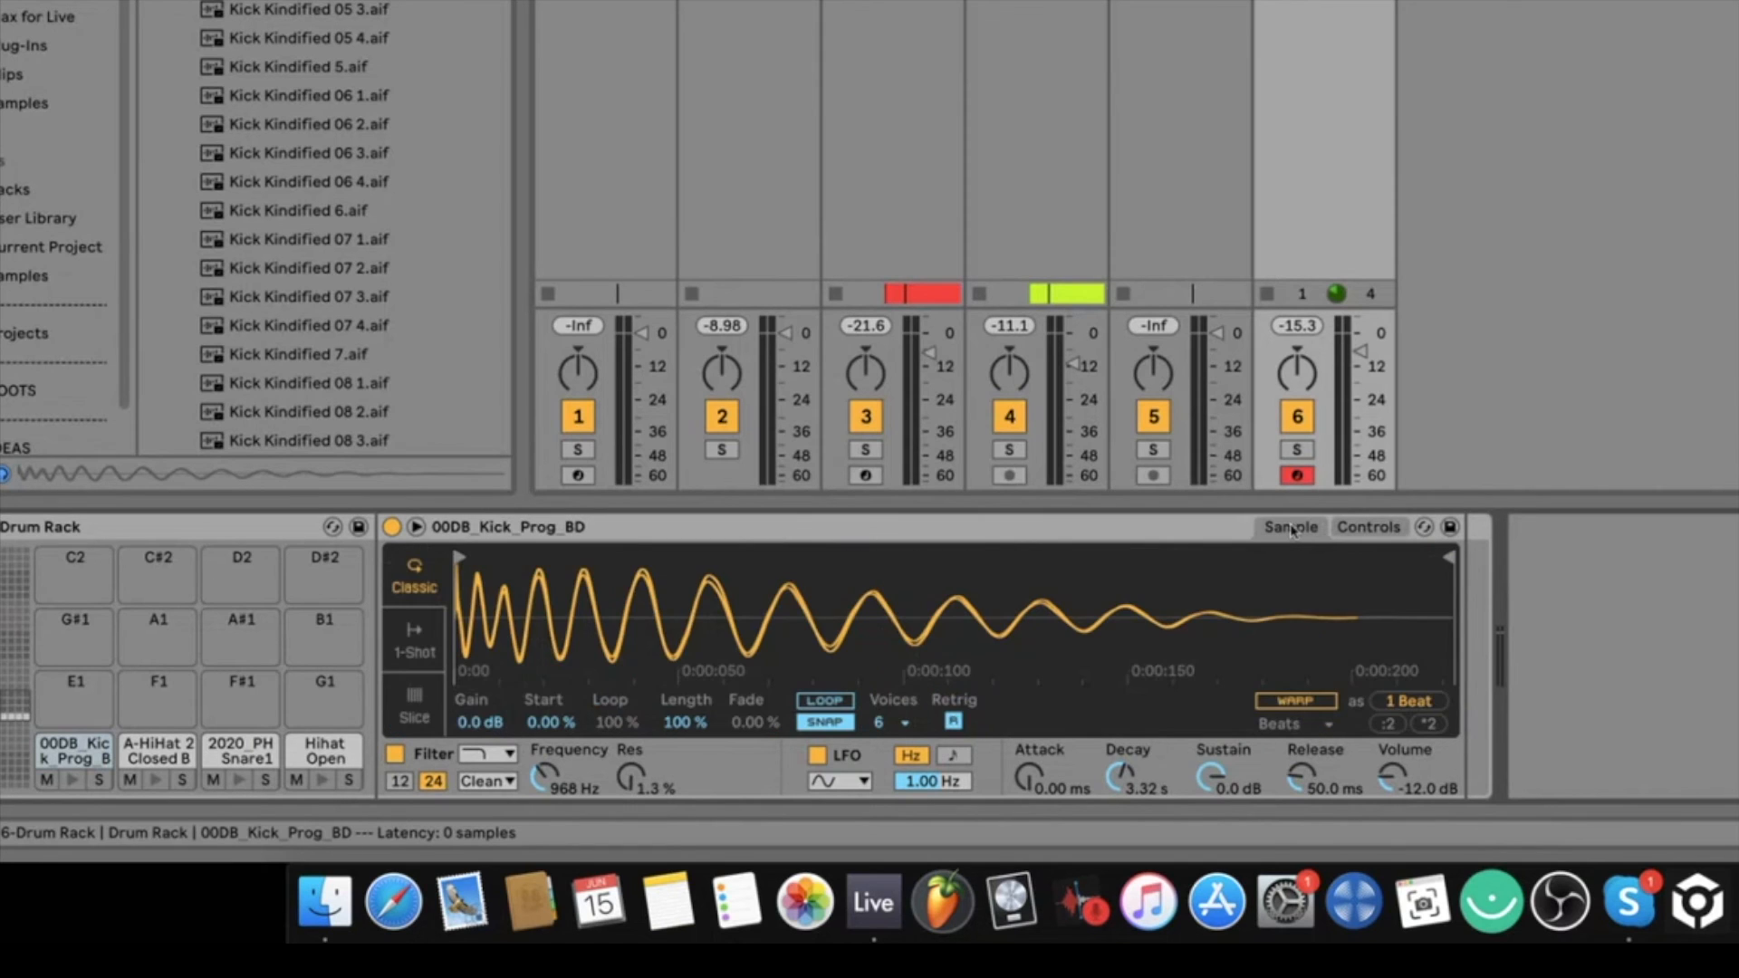
{"action": "left_click", "coordinate": [1369, 527]}
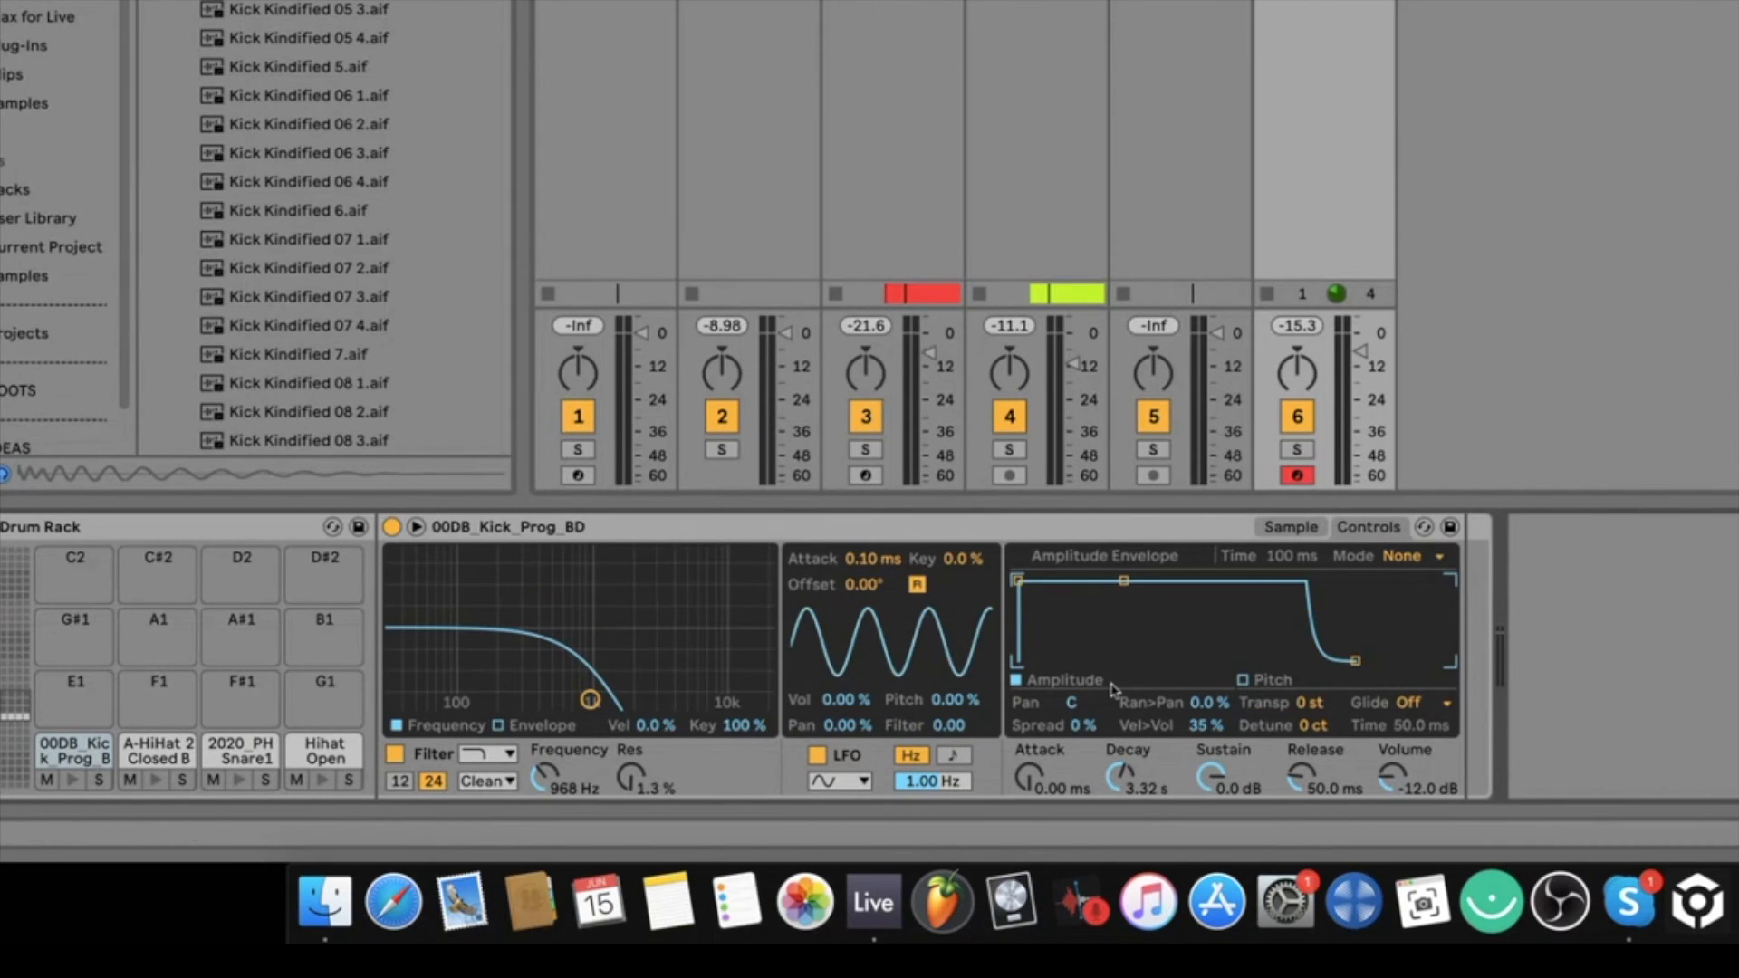
{"action": "left_click", "coordinate": [1289, 527]}
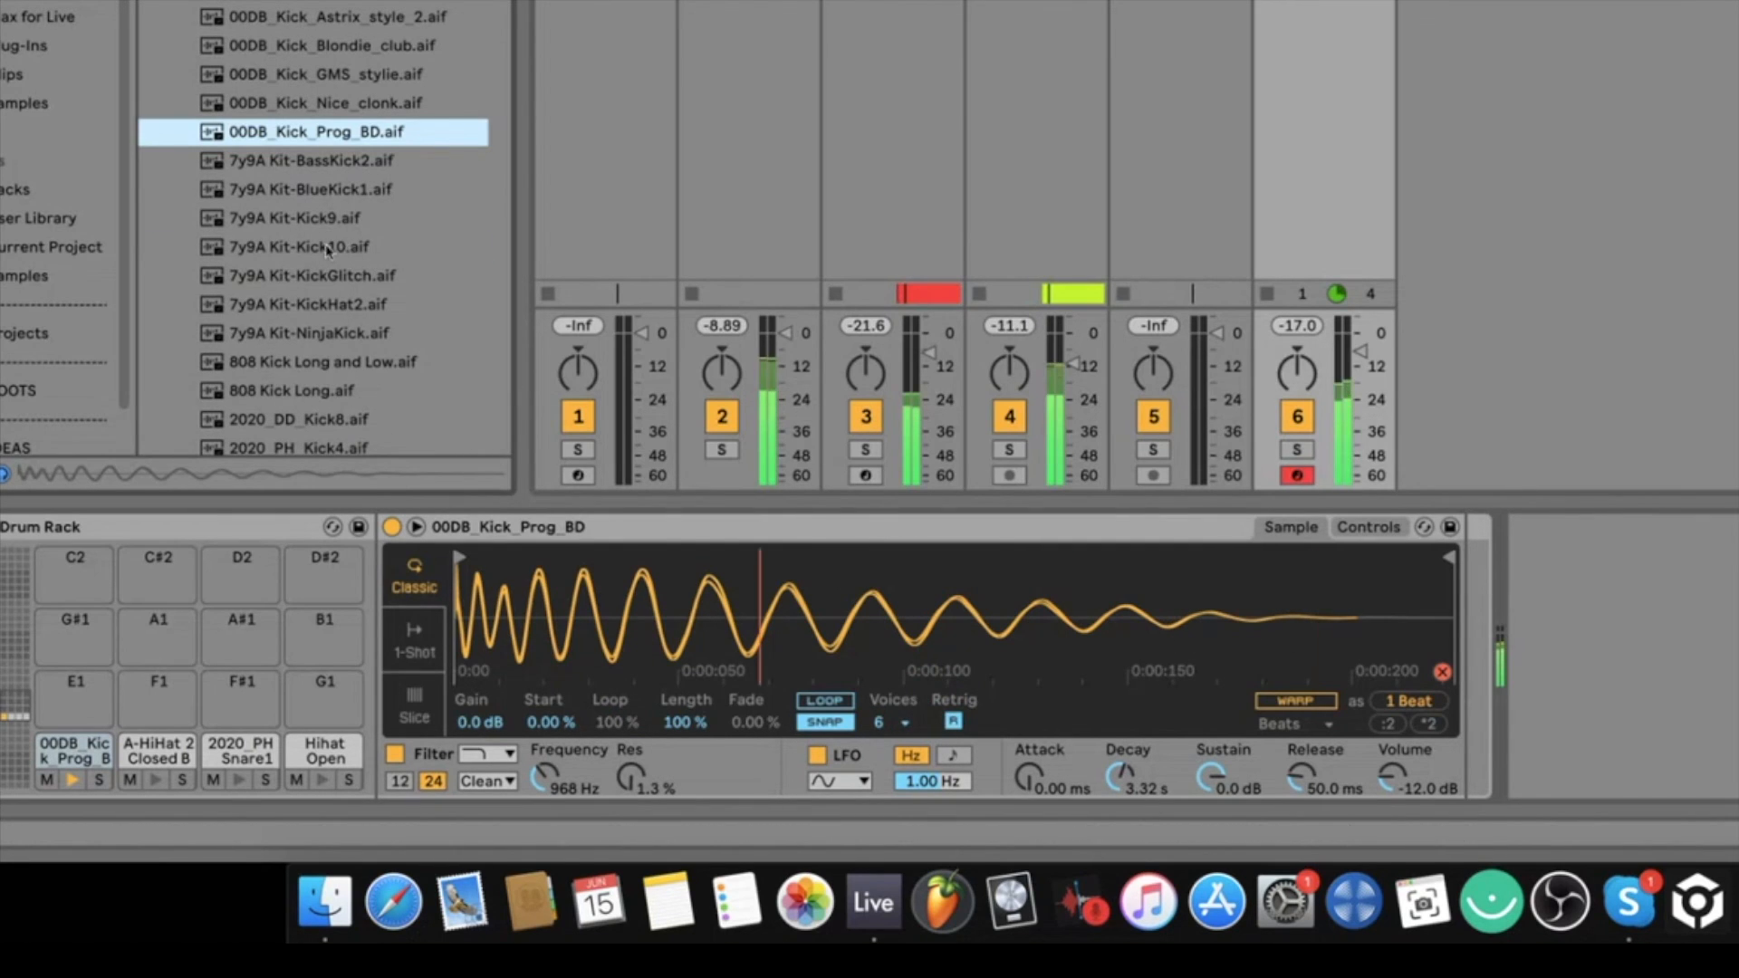
Swap in 7y9A Kit-Kick10, verify its filter and envelope, then load AS_DH_5_bd
{"action": "left_click", "coordinate": [296, 246]}
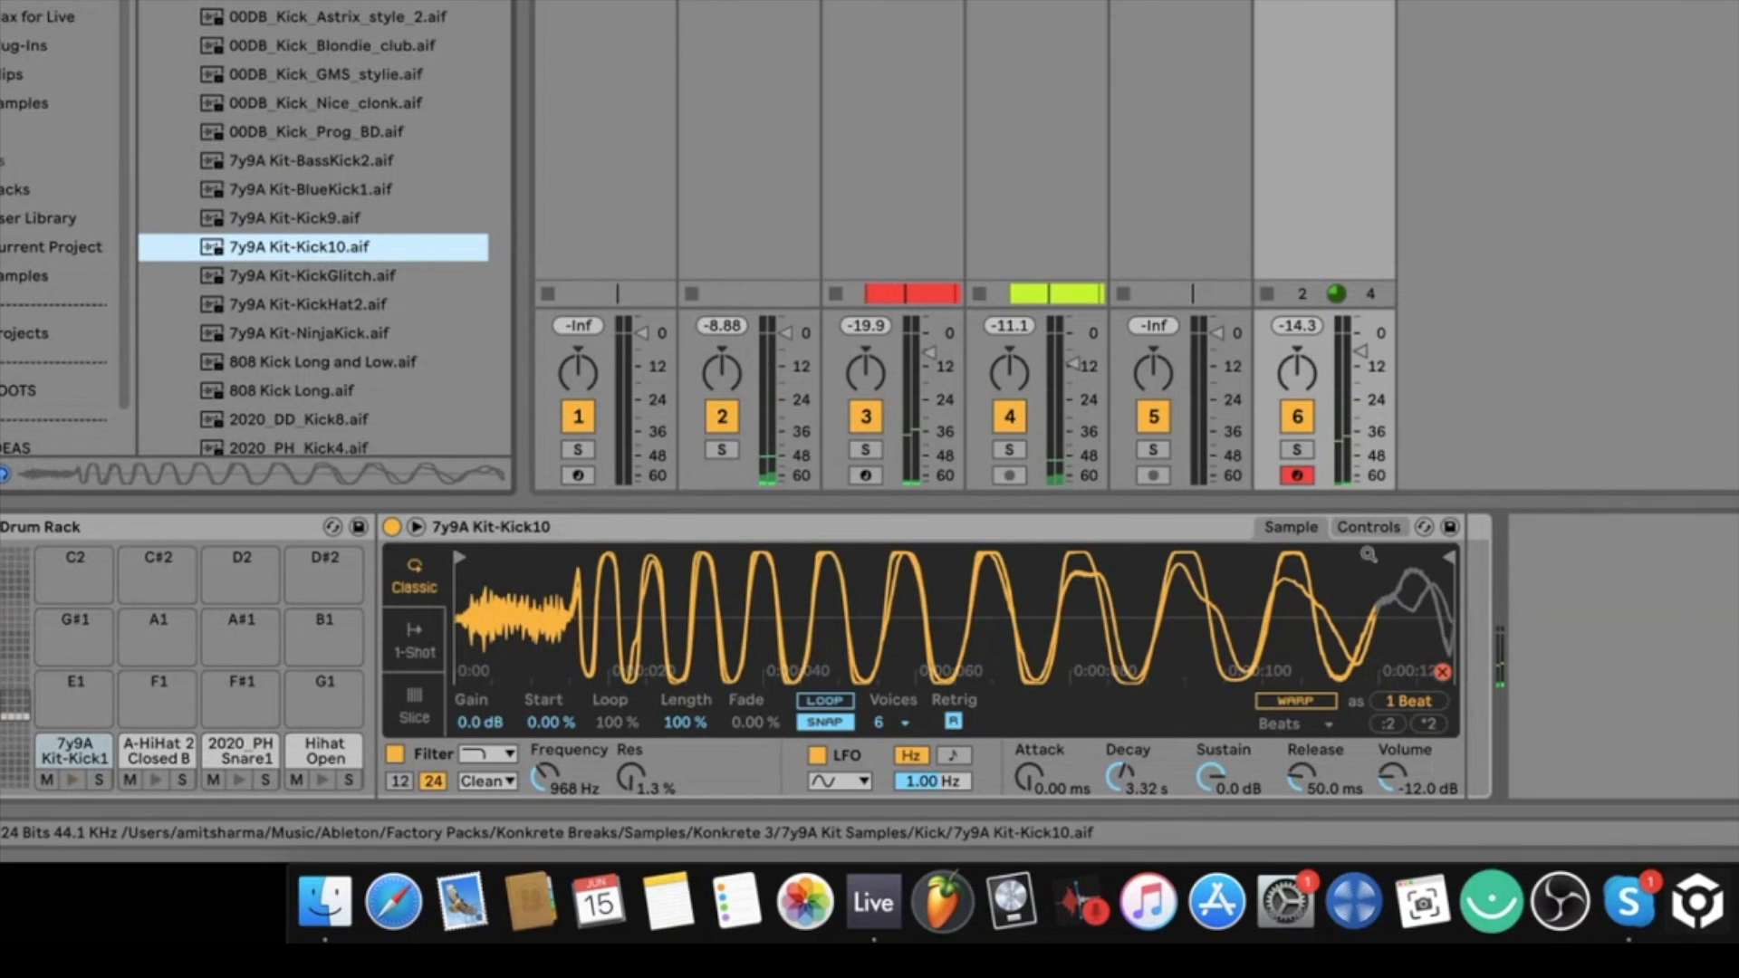
{"action": "left_click", "coordinate": [1367, 528]}
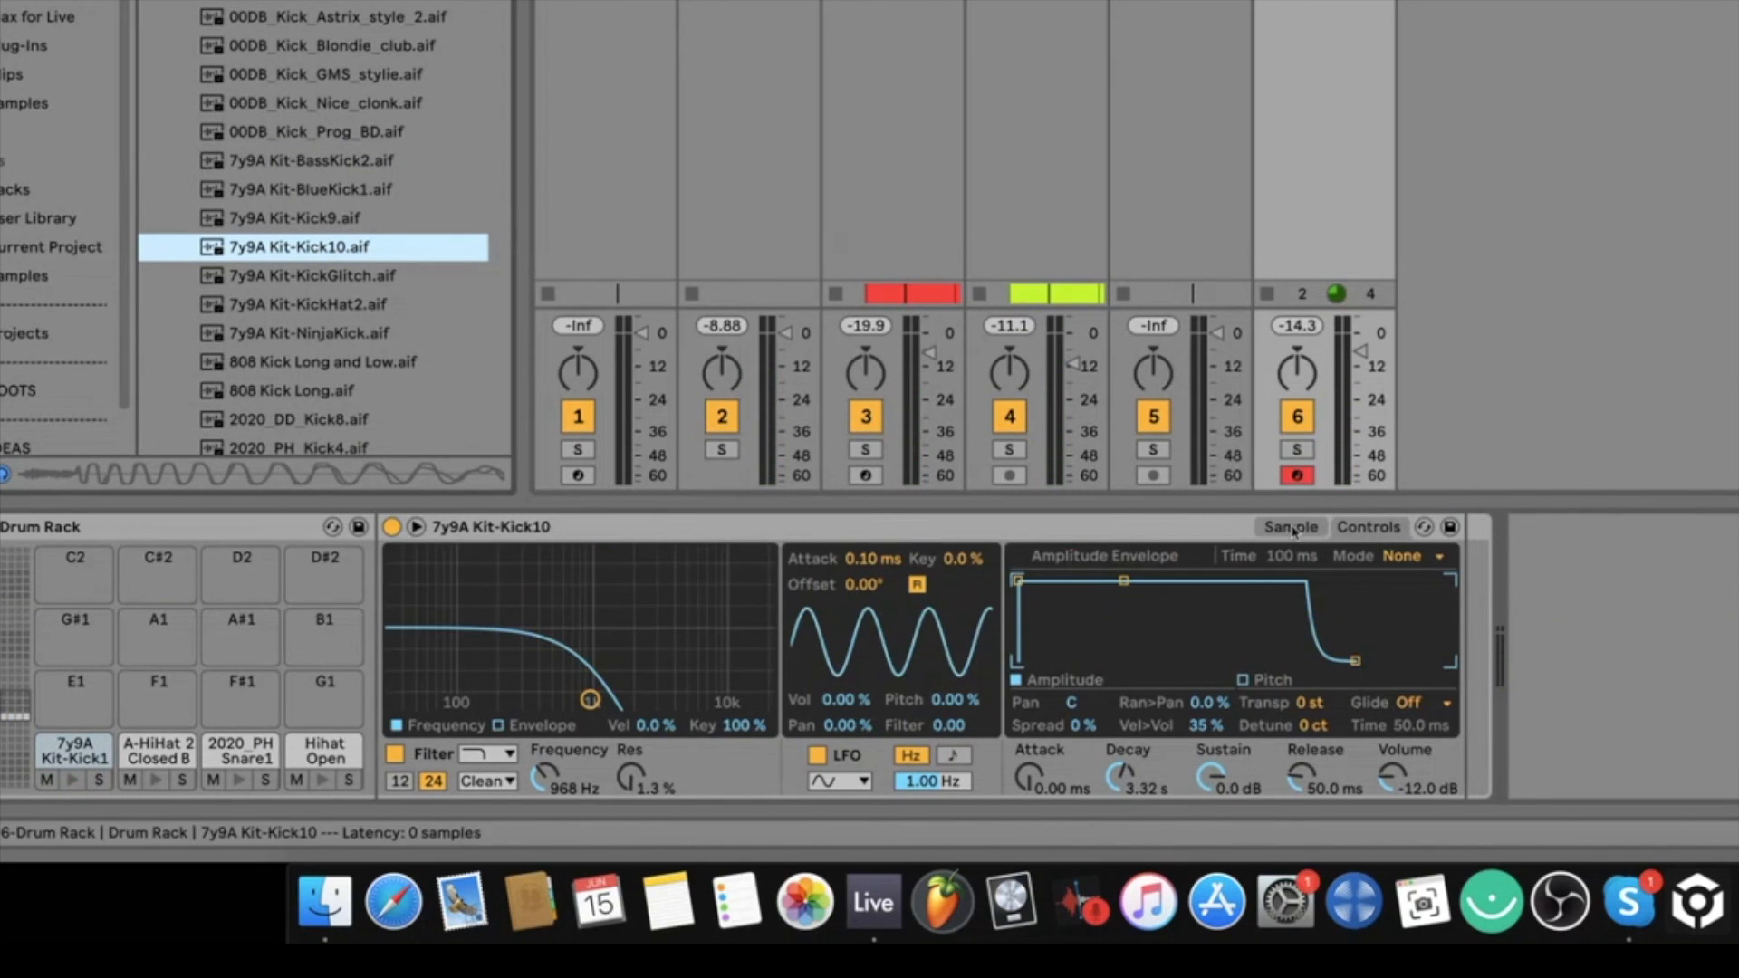
{"action": "left_click", "coordinate": [1289, 528]}
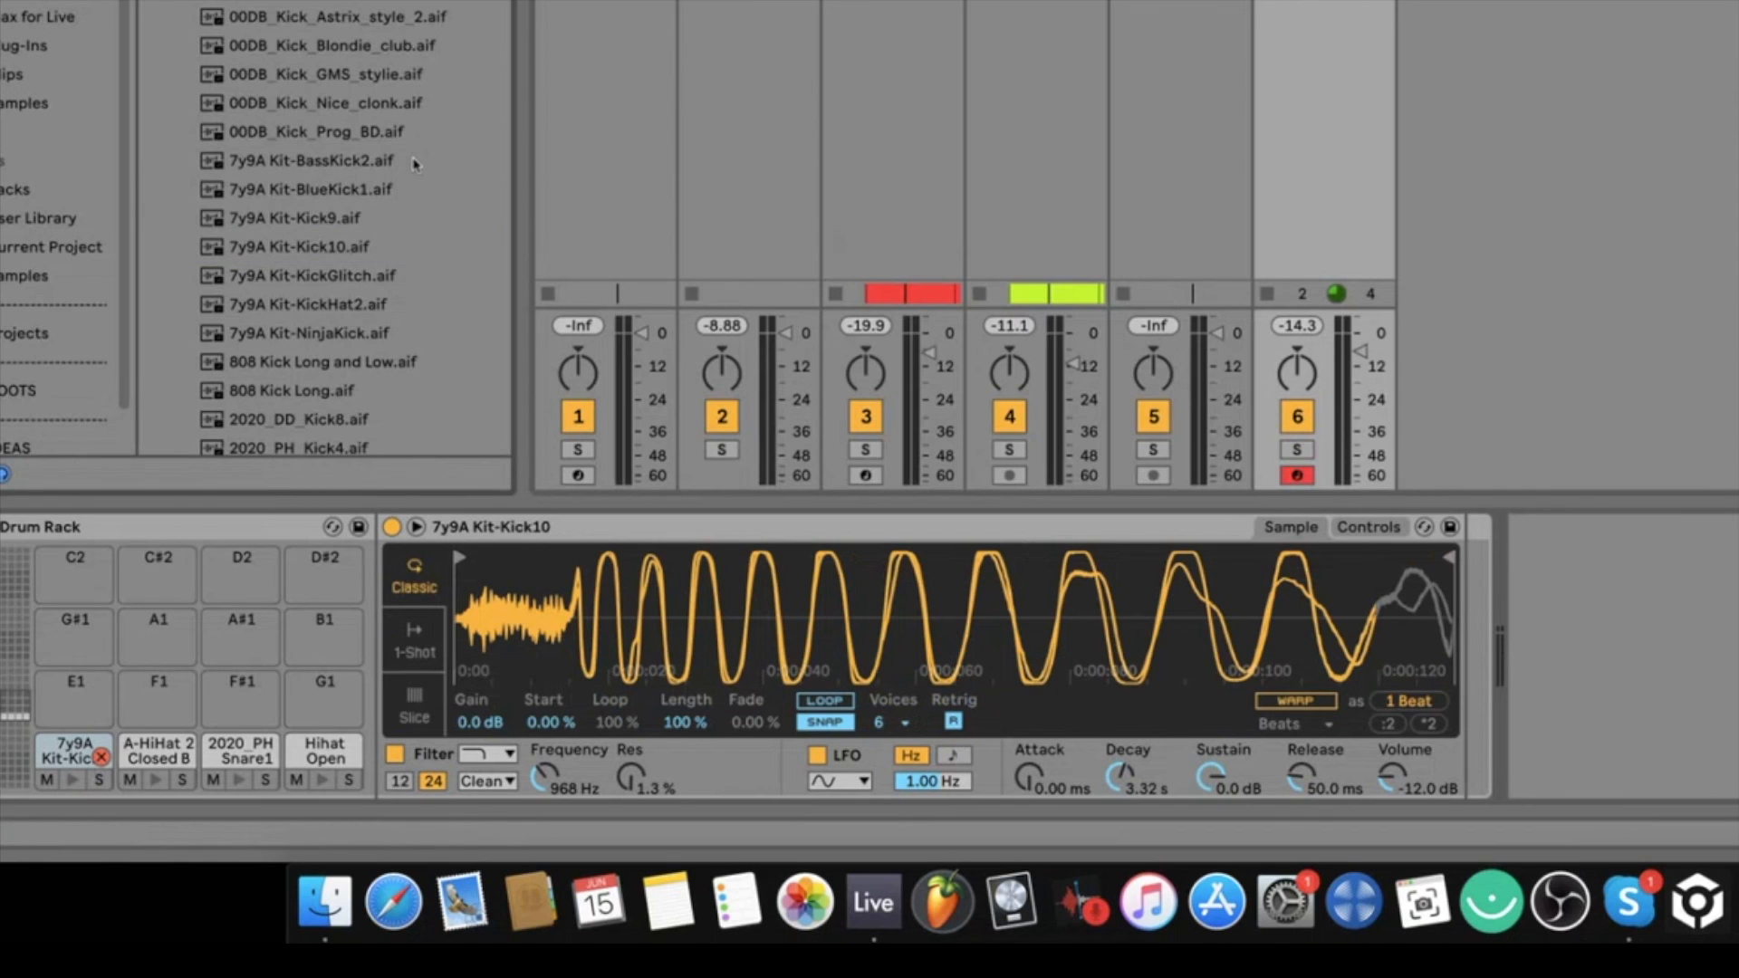
{"action": "left_click", "coordinate": [297, 306]}
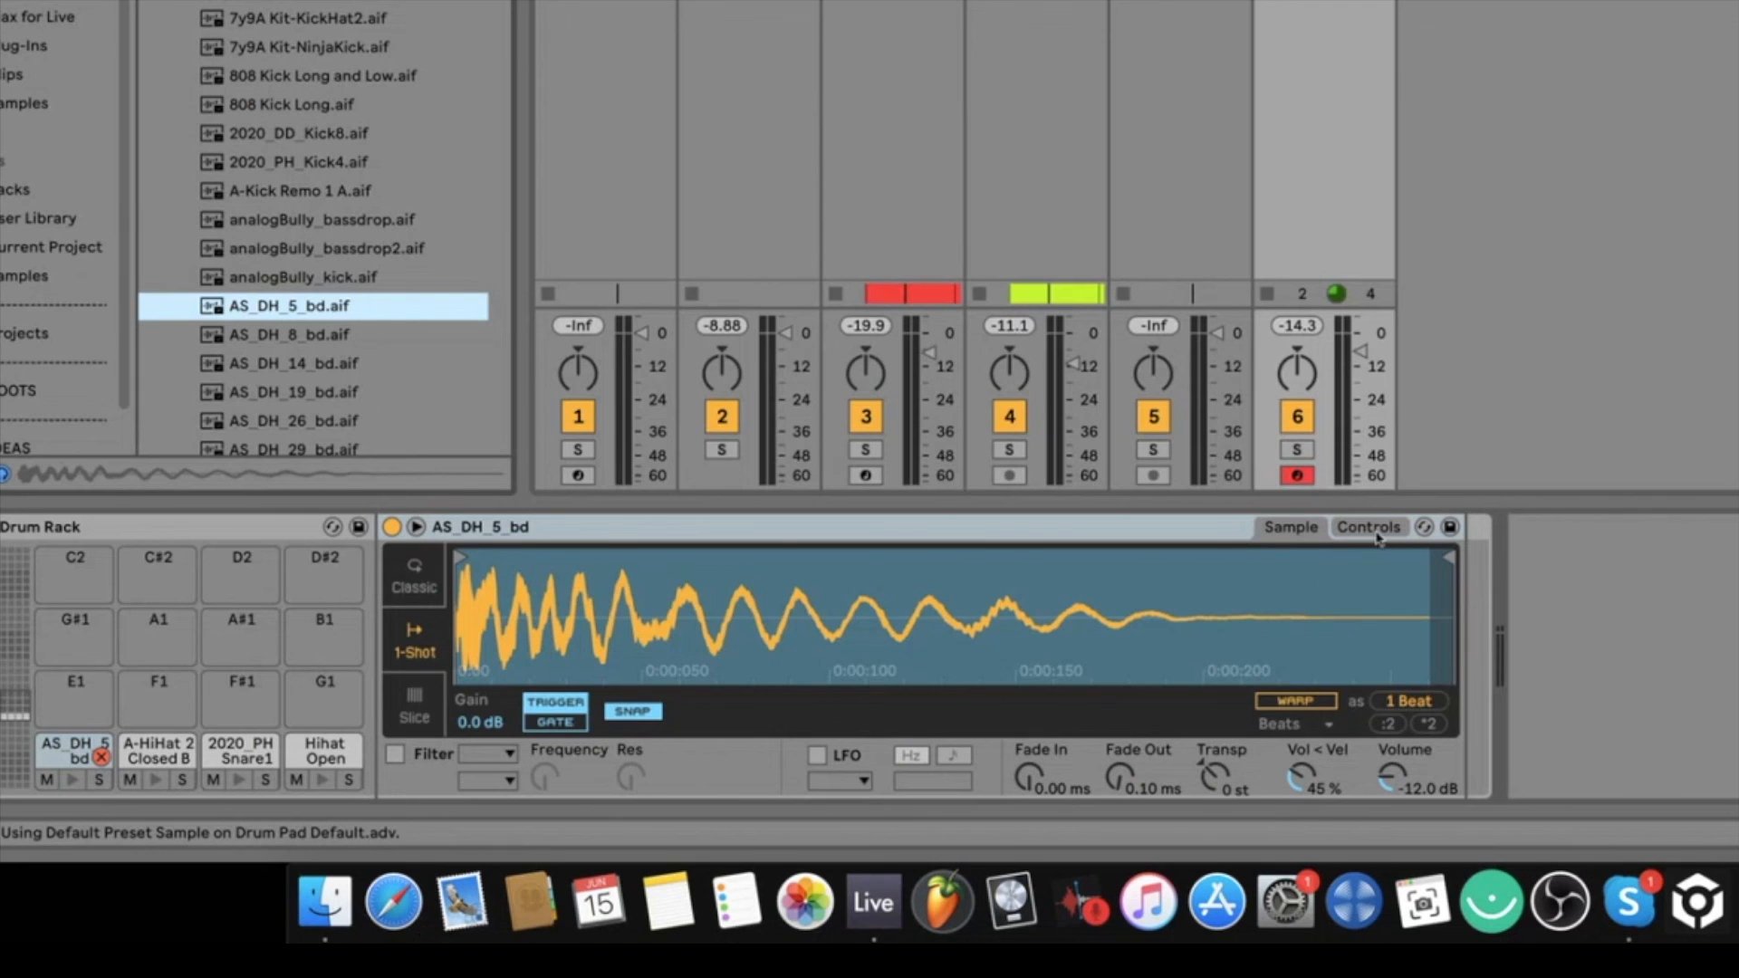
{"action": "left_click", "coordinate": [1369, 525]}
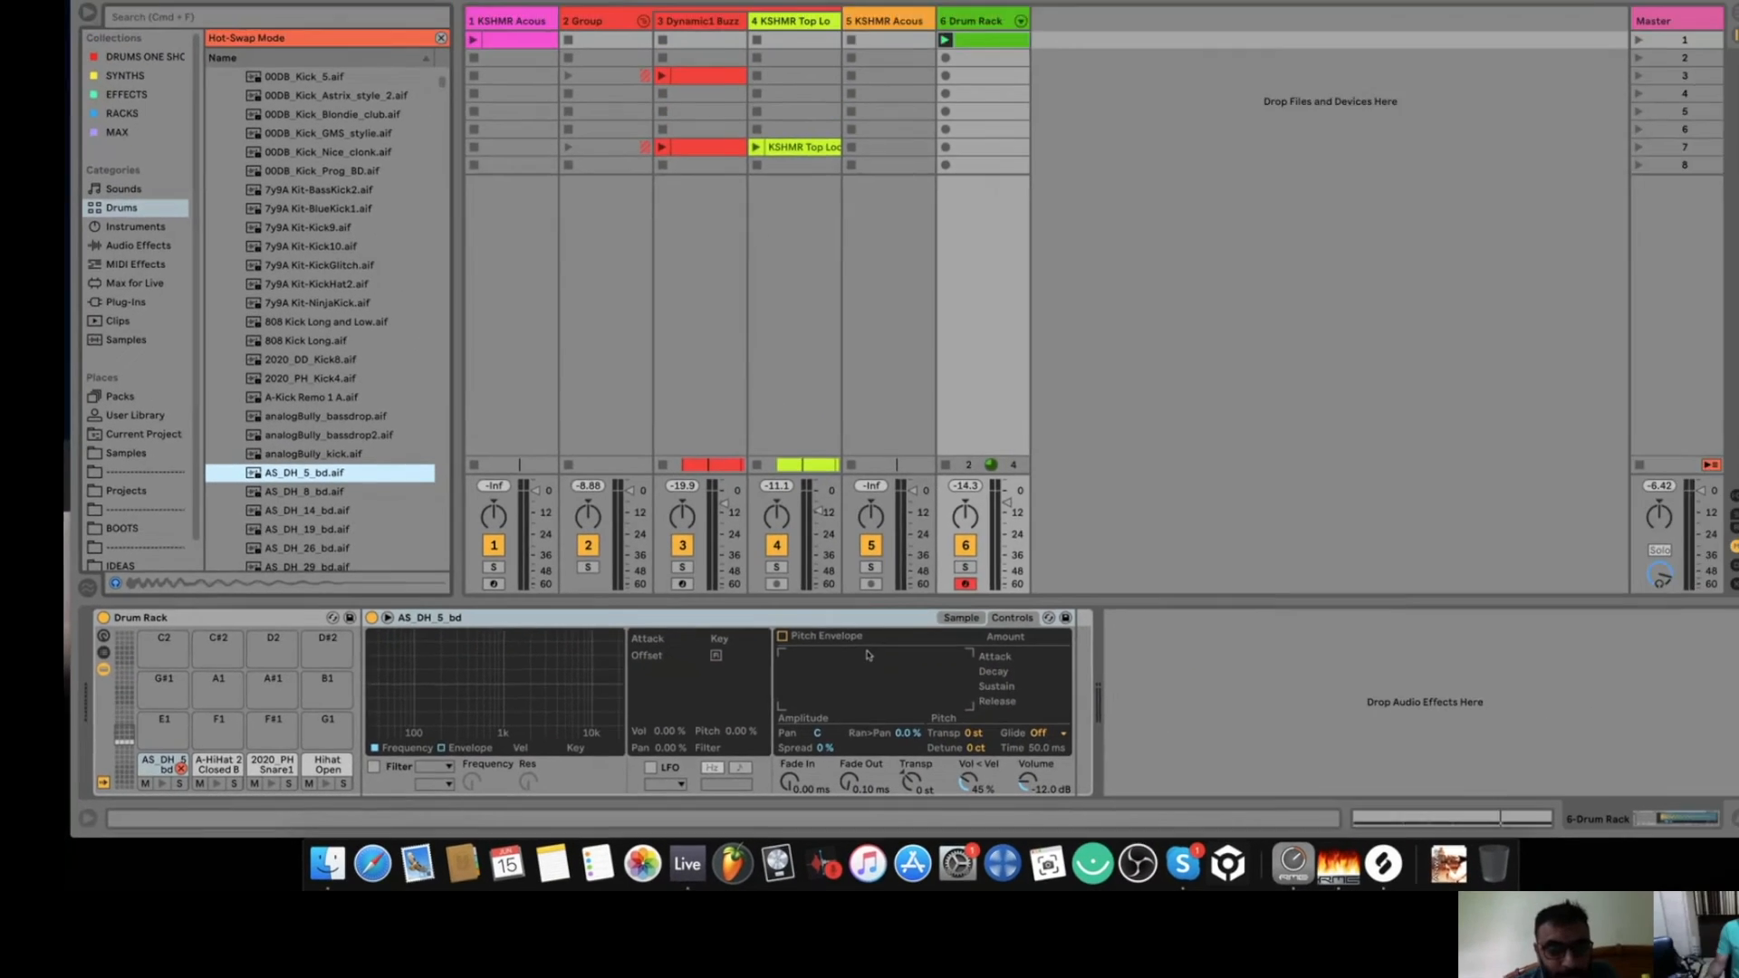